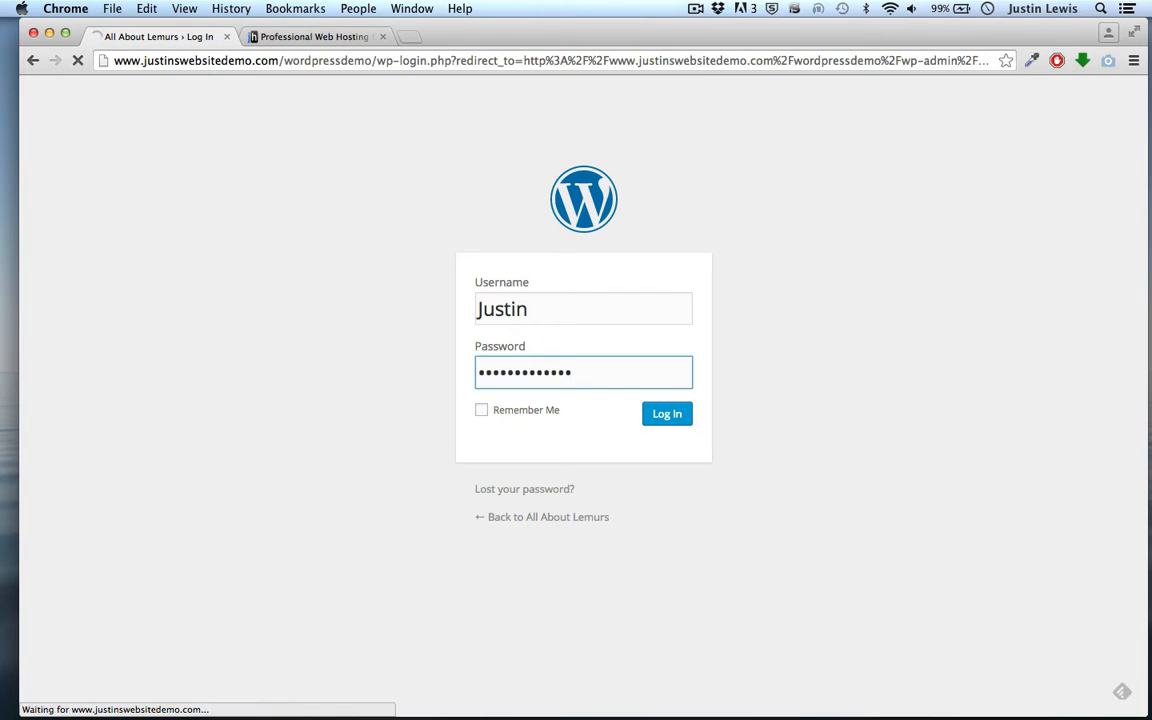
- Sign in to the WordPress dashboard and bring up the list of site pages
left_click(666, 412)
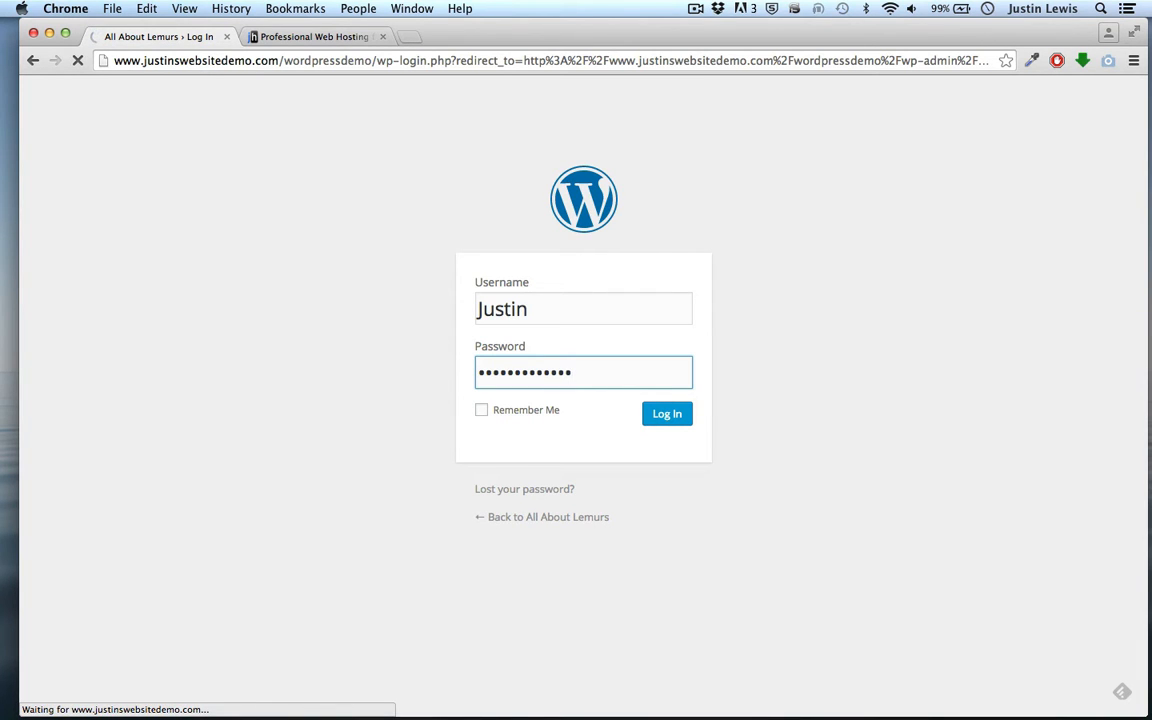
left_click(666, 412)
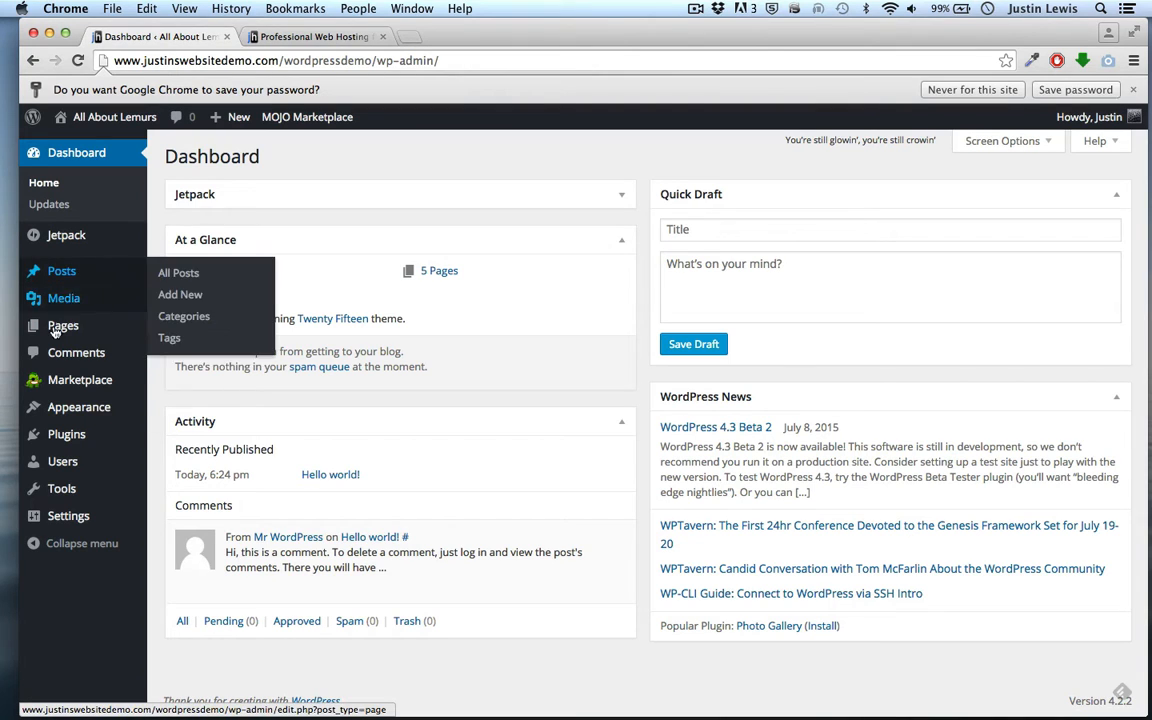
left_click(64, 324)
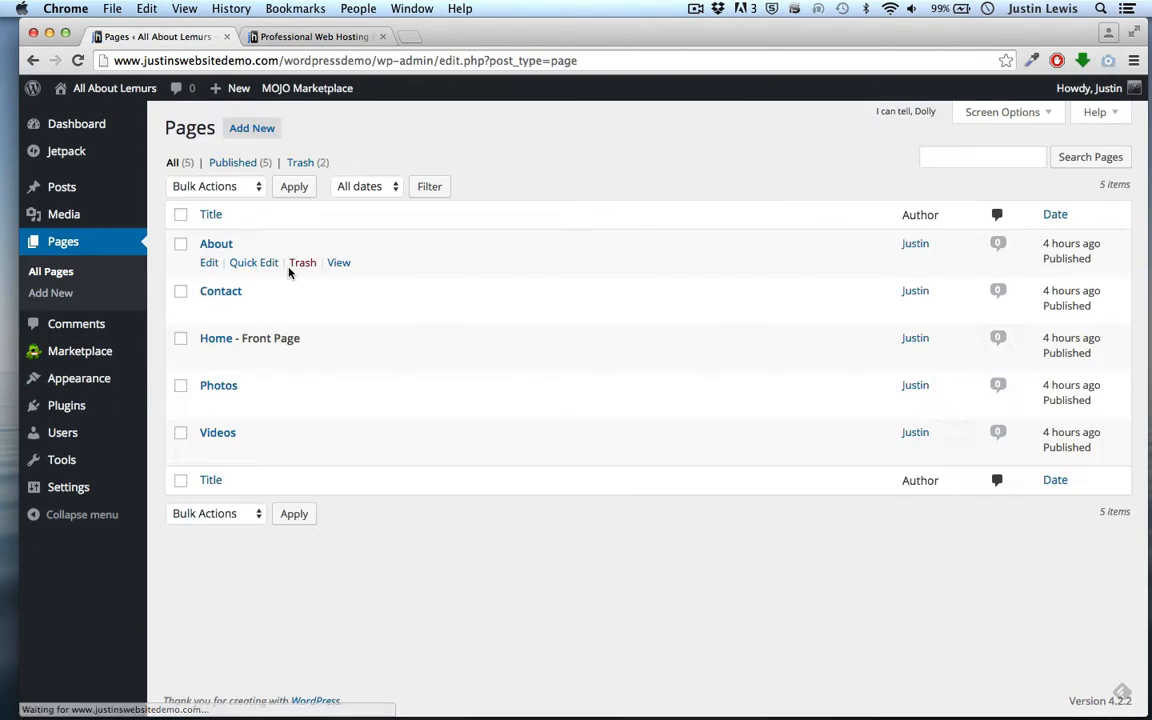
mouse_move(216, 338)
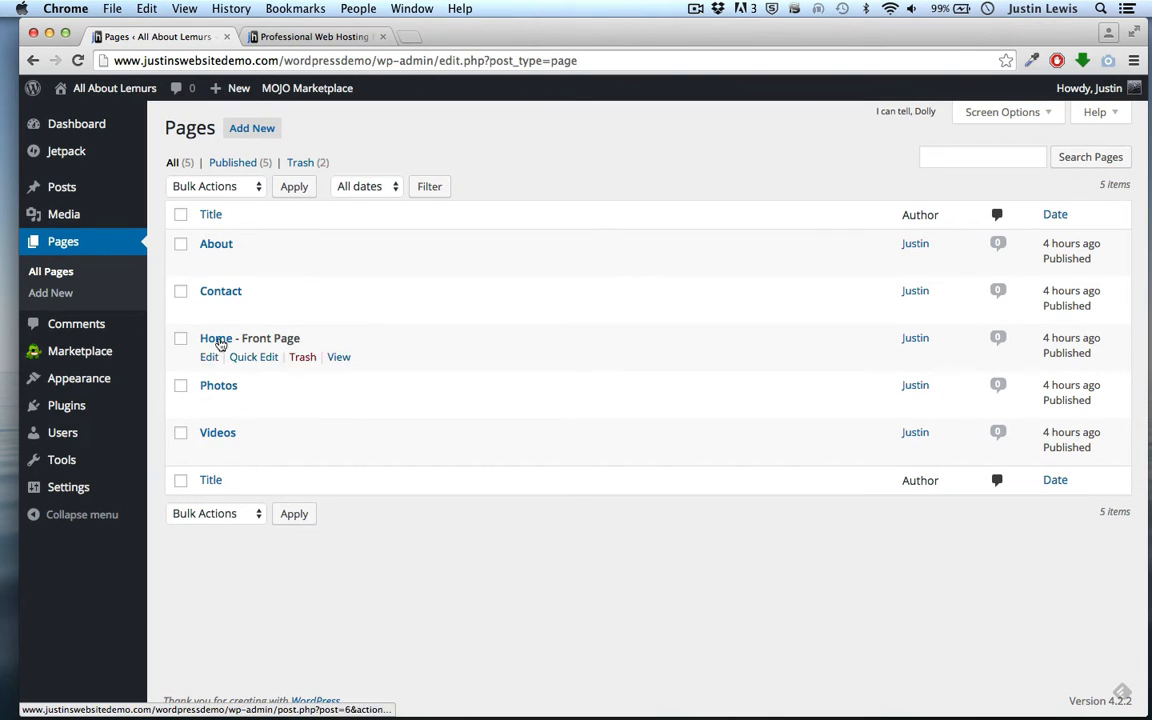
- Open the About page for editing and view it live on the All About Lemurs site
left_click(216, 244)
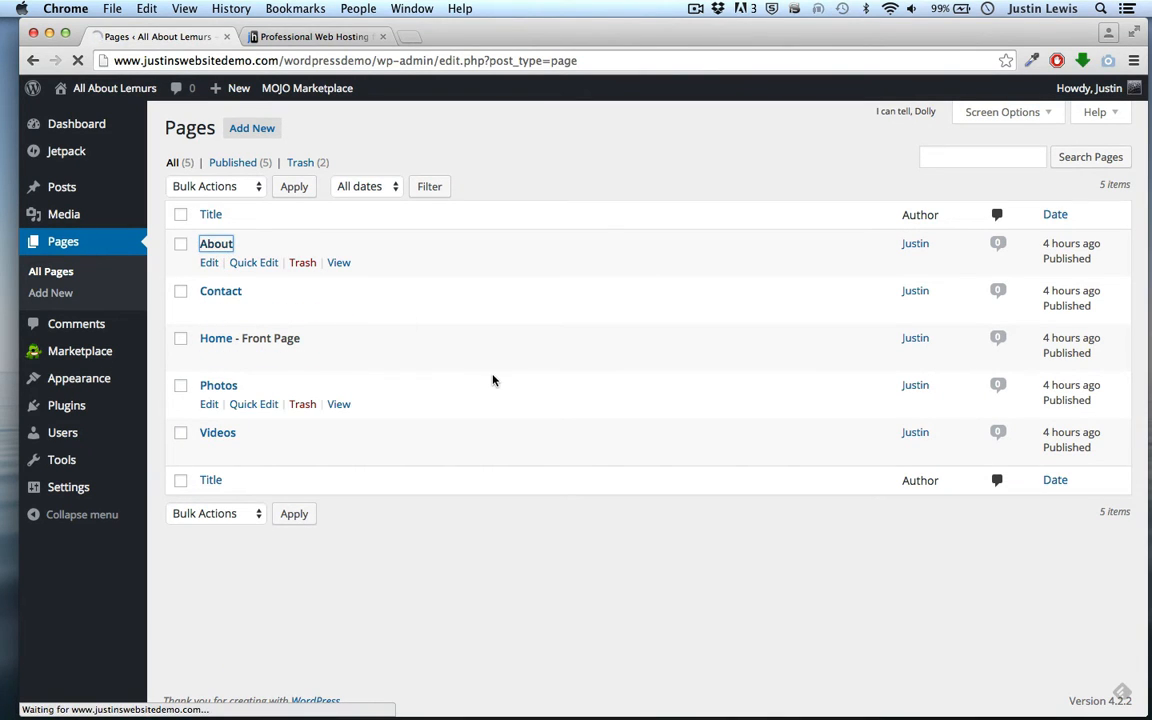
left_click(216, 244)
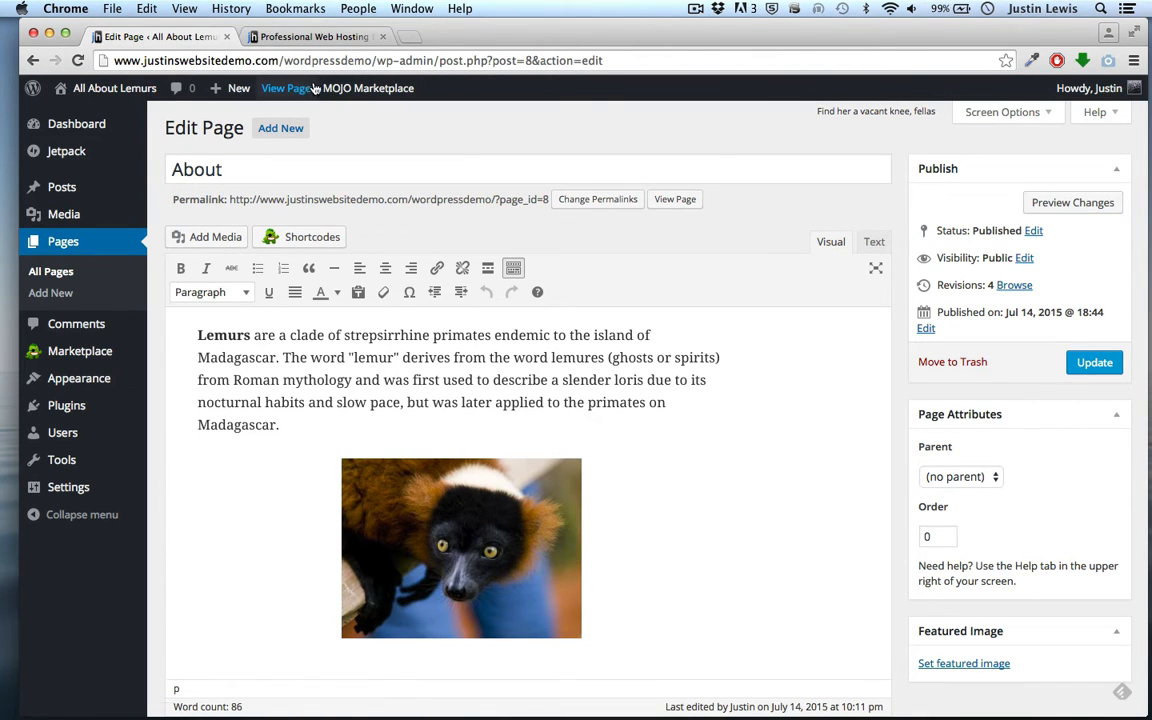
left_click(286, 88)
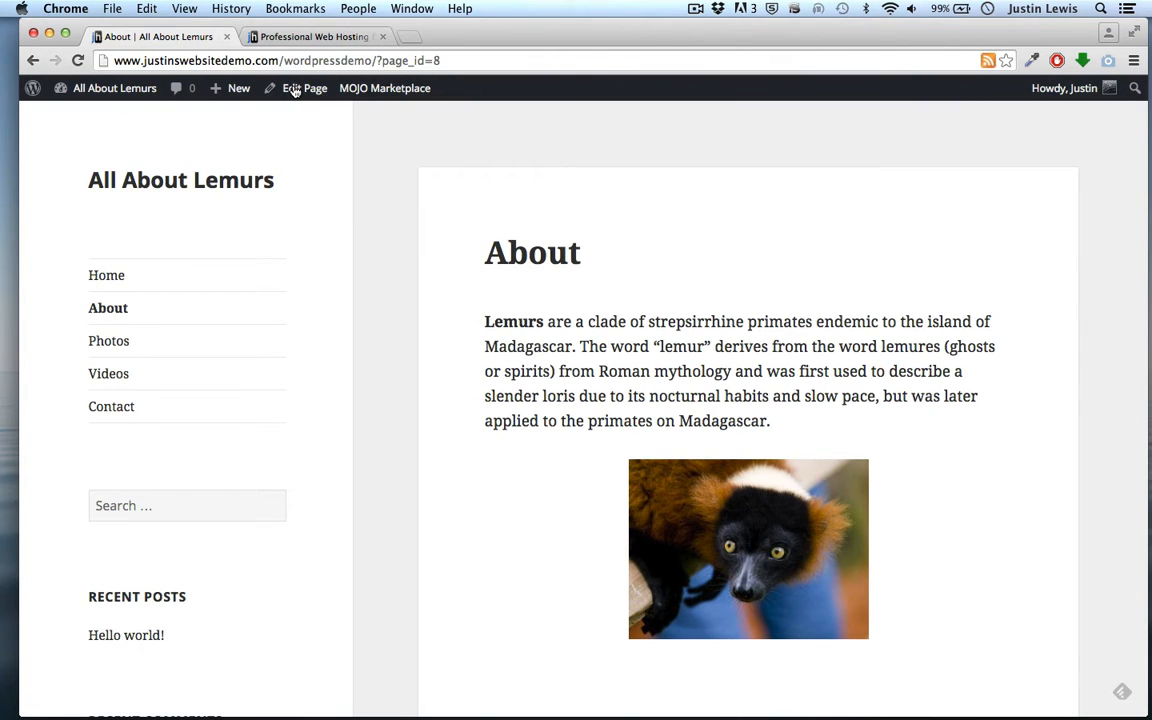
scroll("down", 3)
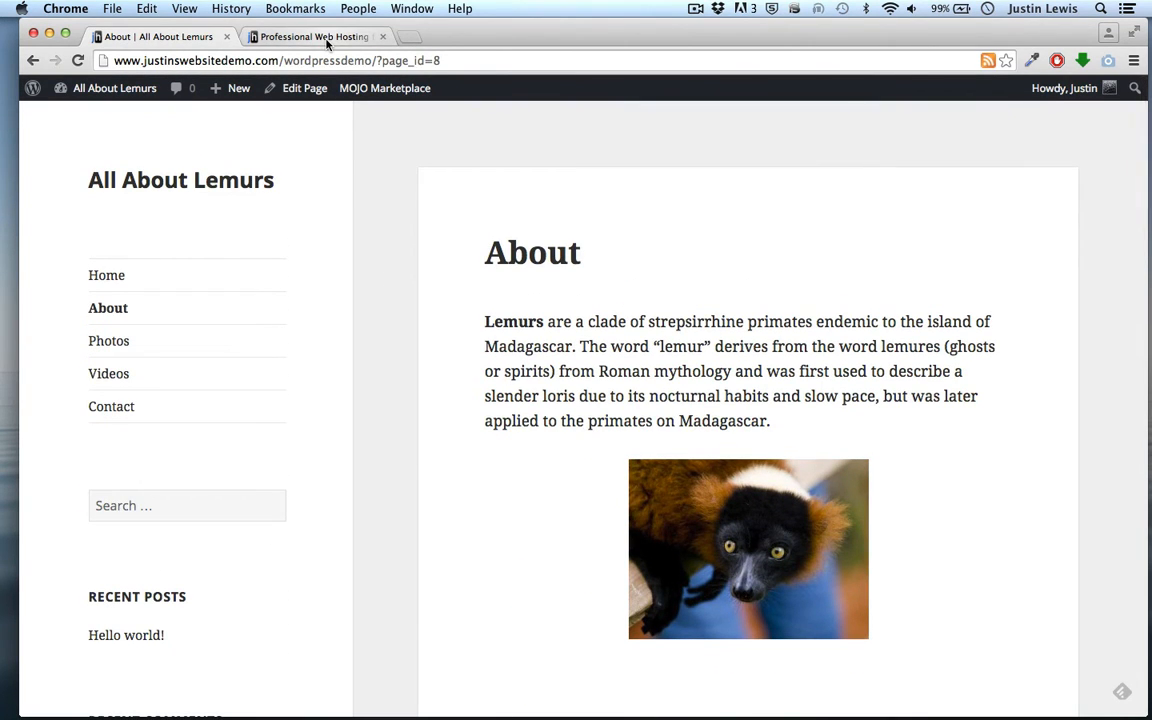
mouse_move(316, 36)
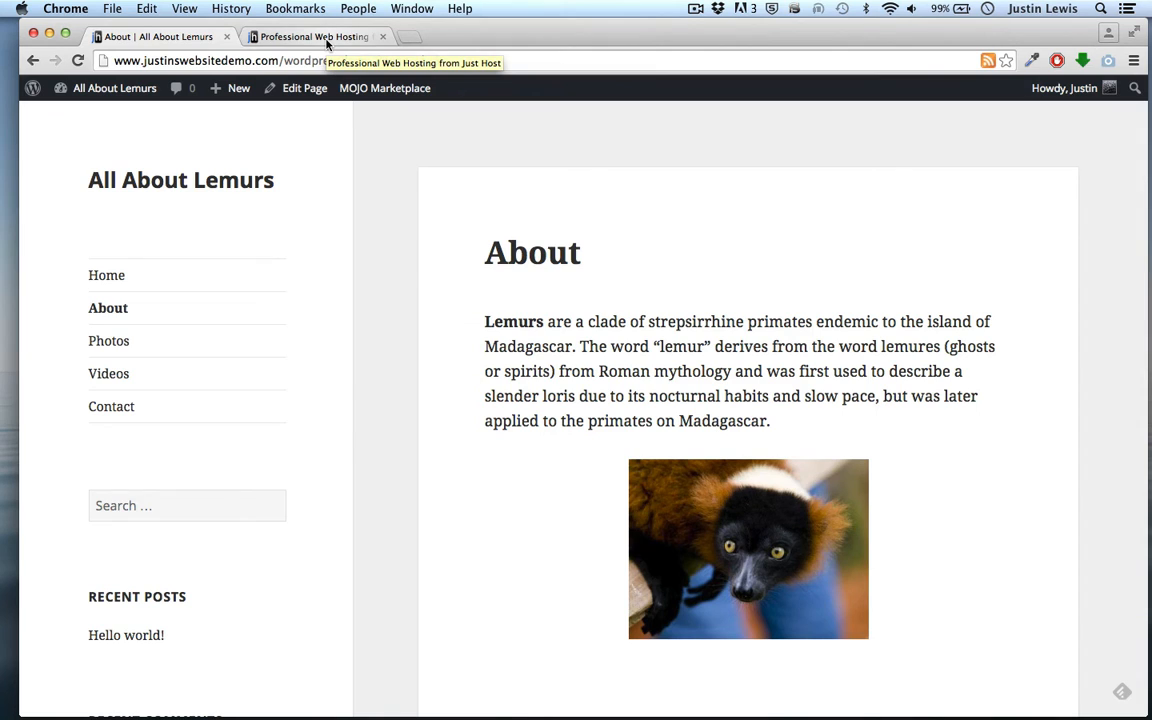
- Log in to the JustHost hosting account with the domain and password, reaching the account home
left_click(316, 36)
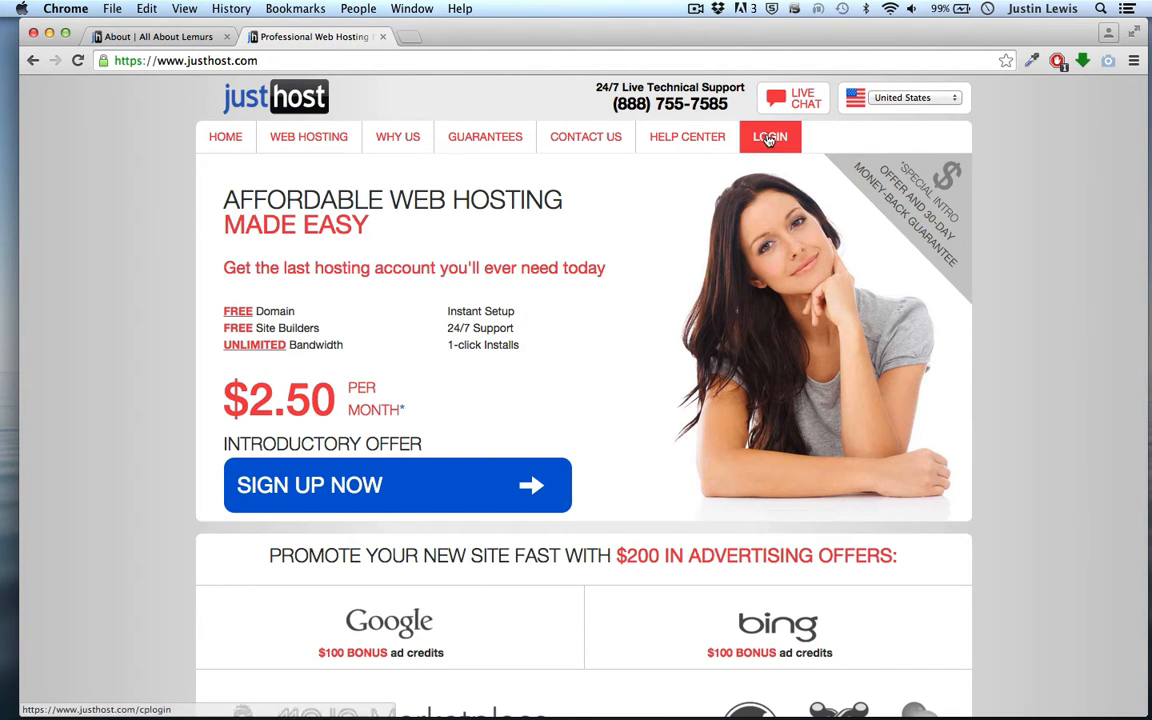
left_click(770, 136)
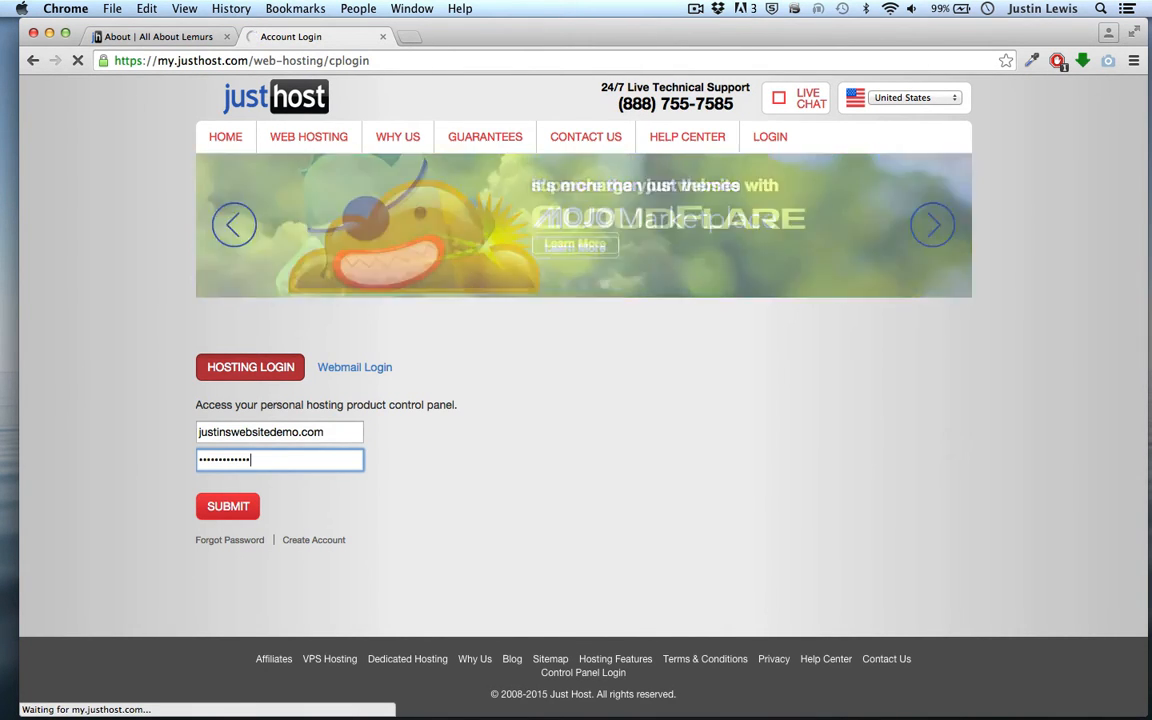
left_click(228, 506)
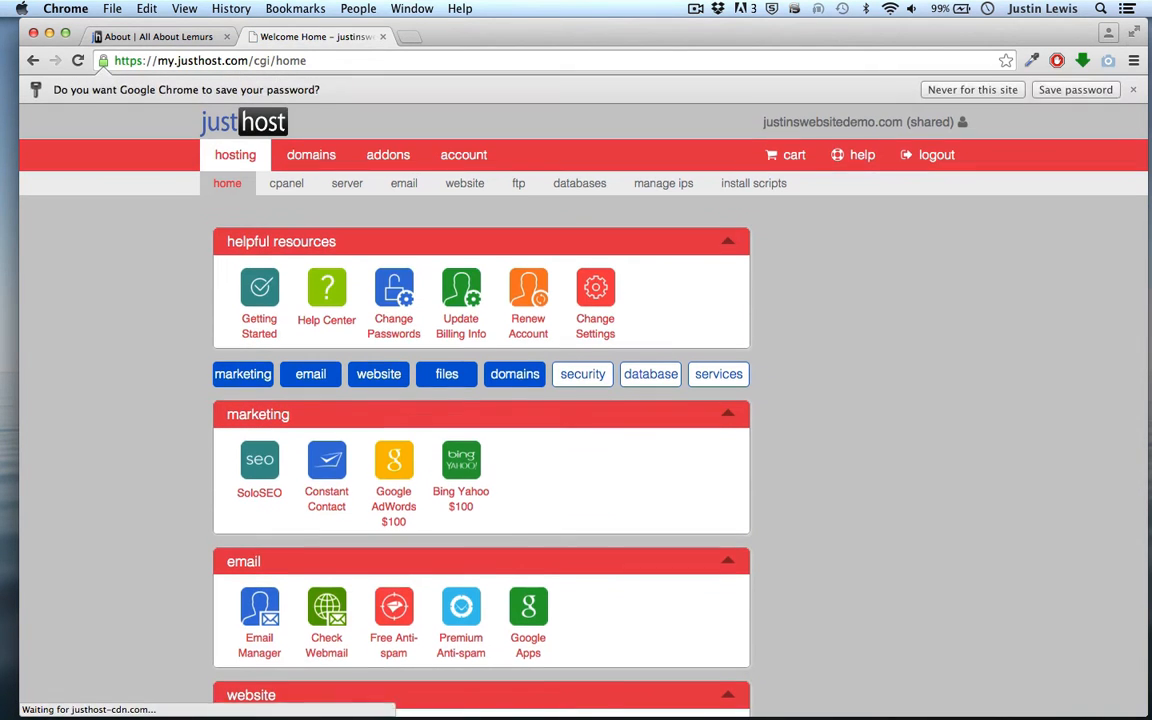
left_click(286, 184)
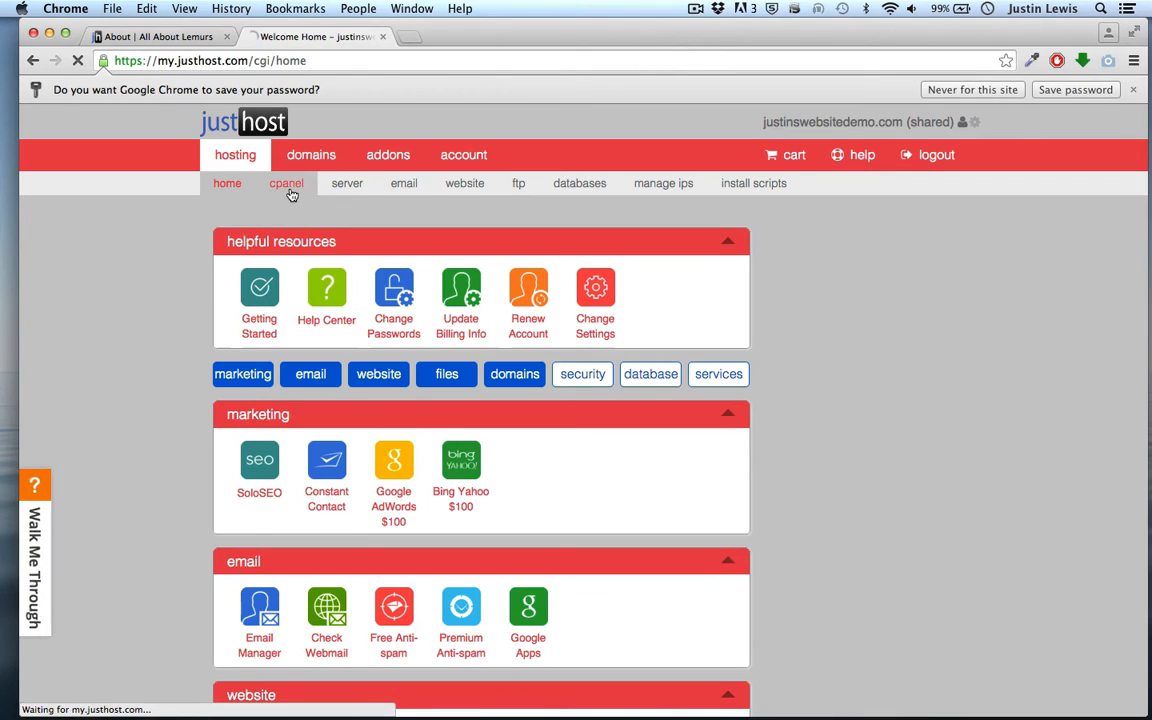
- Launch File Manager from cPanel's File Management section at the Home Directory
left_click(286, 184)
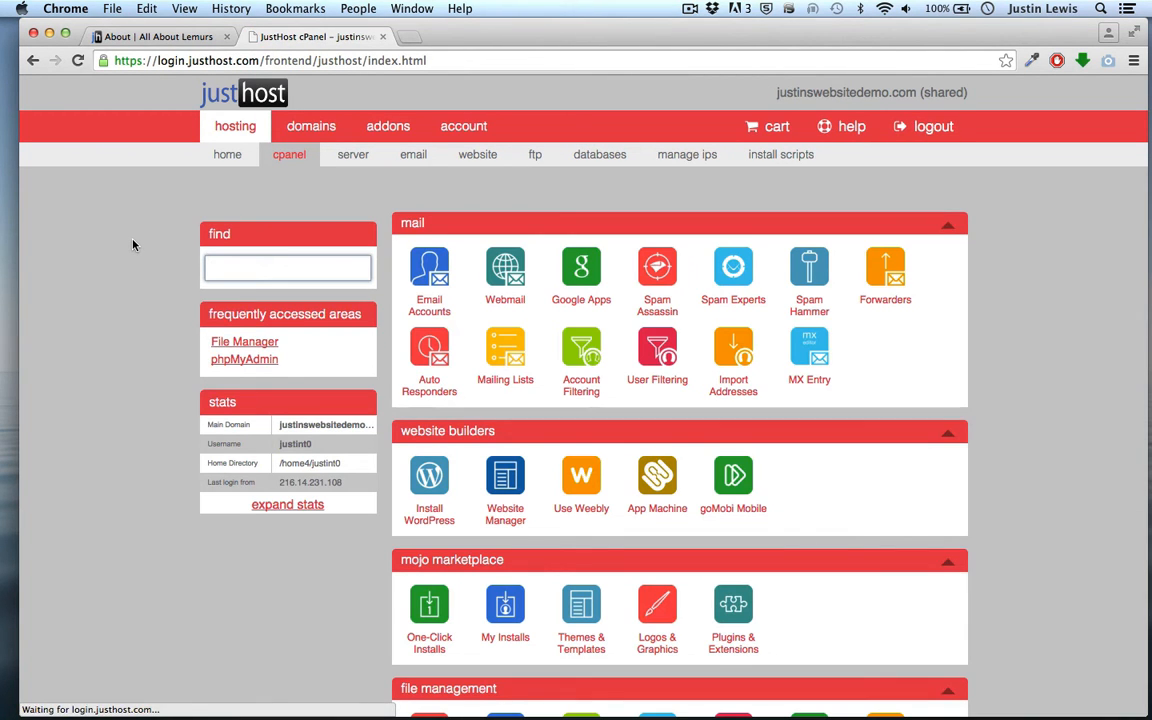
scroll("down", 3)
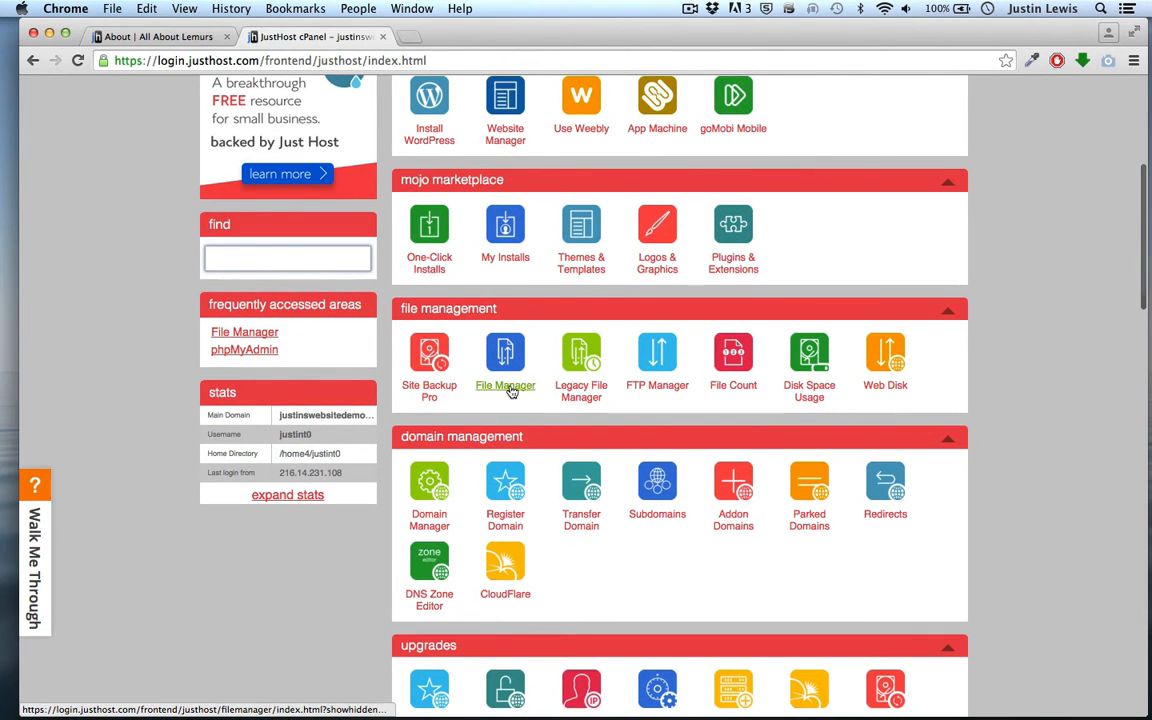
left_click(504, 356)
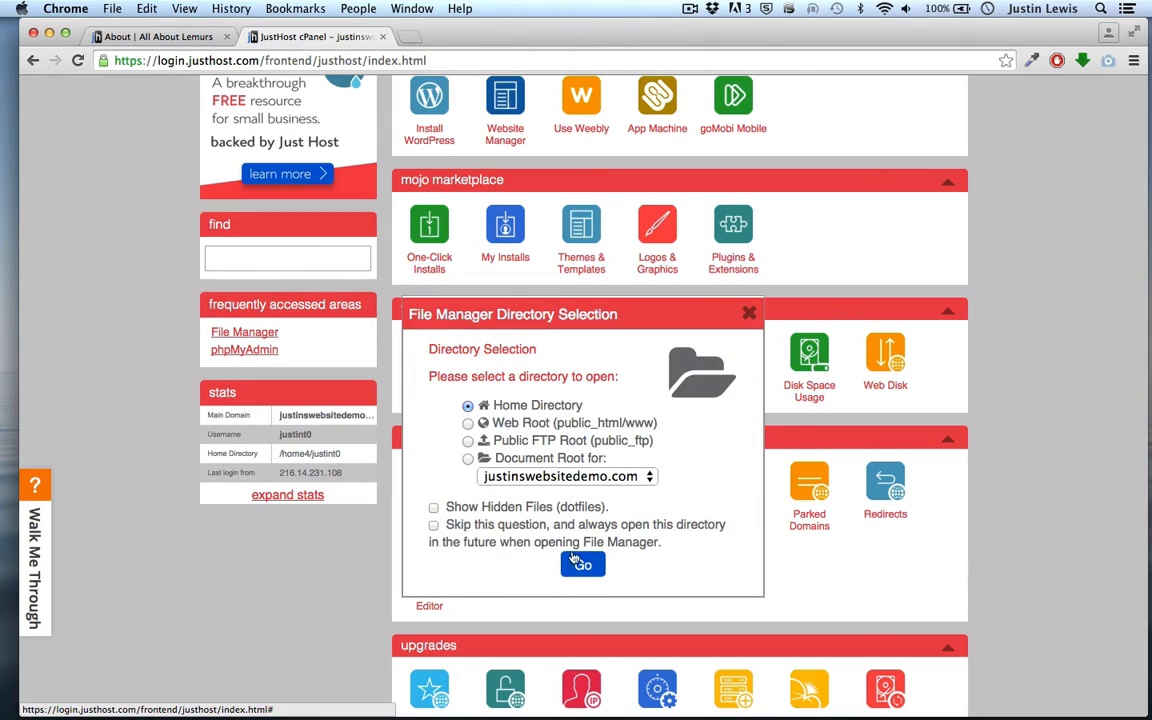
left_click(582, 564)
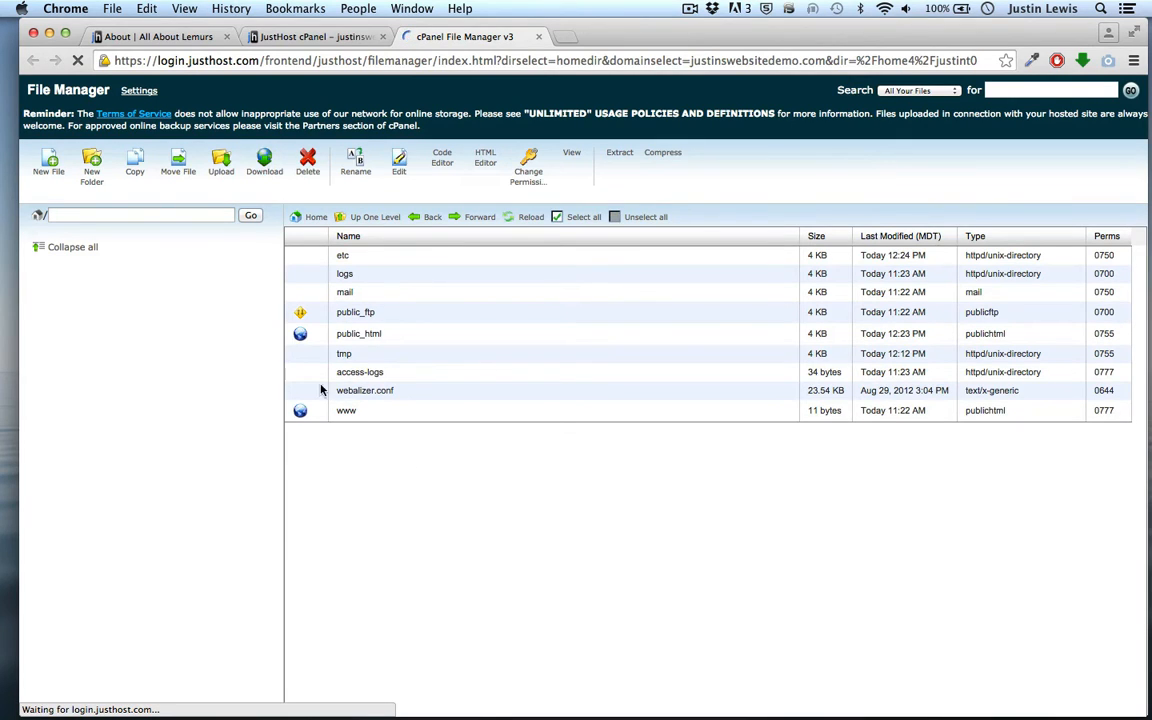
- Navigate into public_html/wordpressdemo/wp-content/uploads/2015/07
left_click(358, 332)
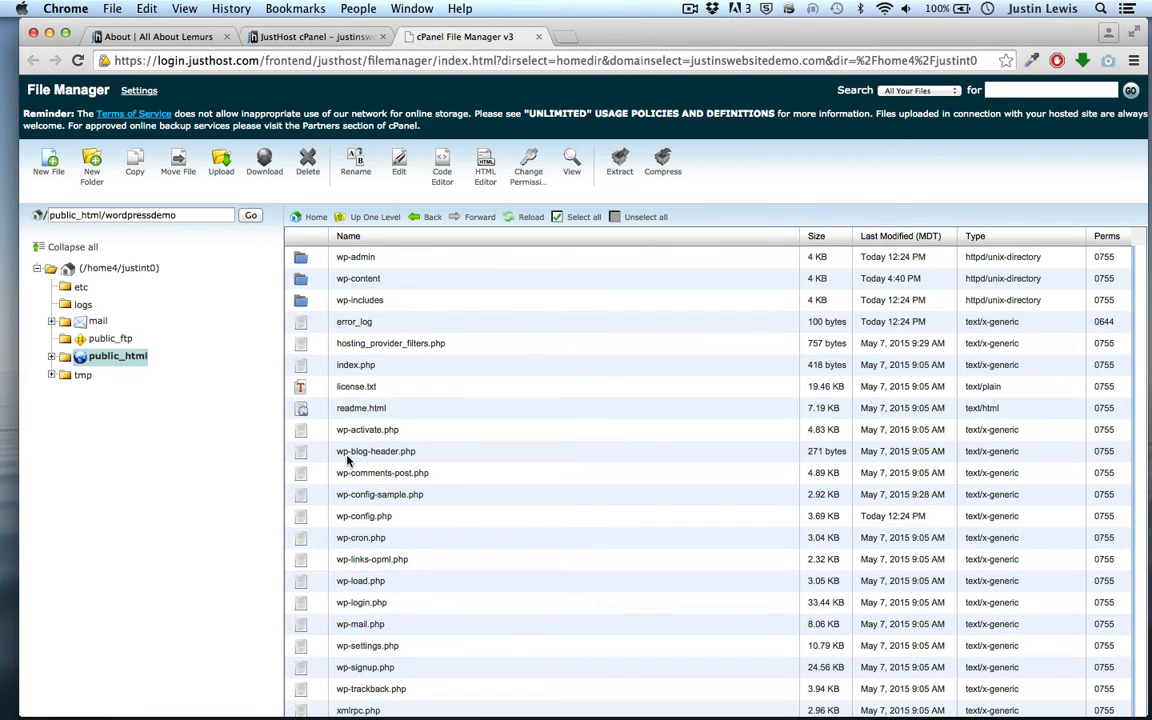
double_click(358, 278)
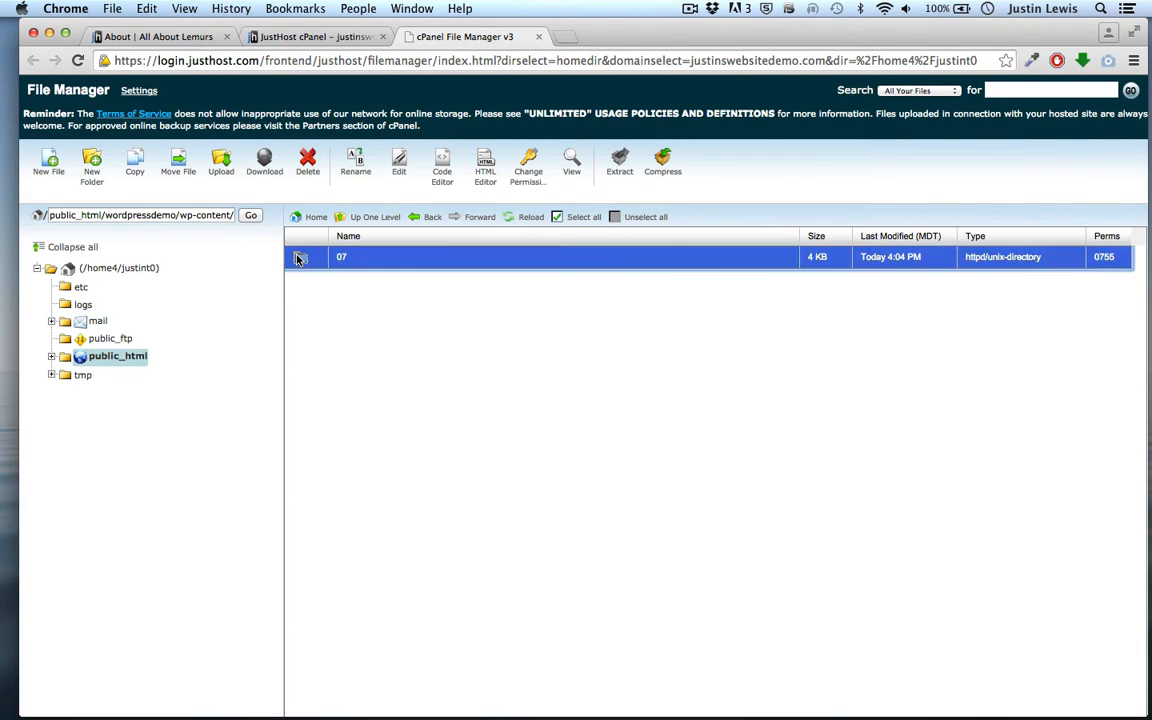
double_click(340, 256)
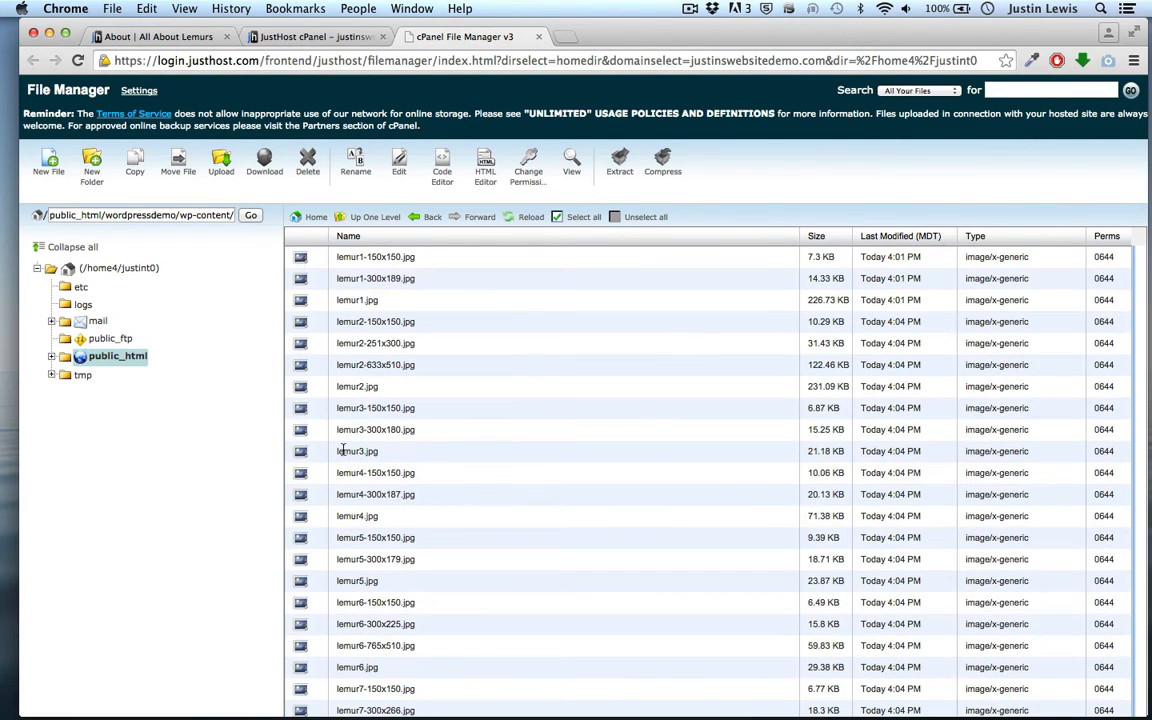
left_click(376, 364)
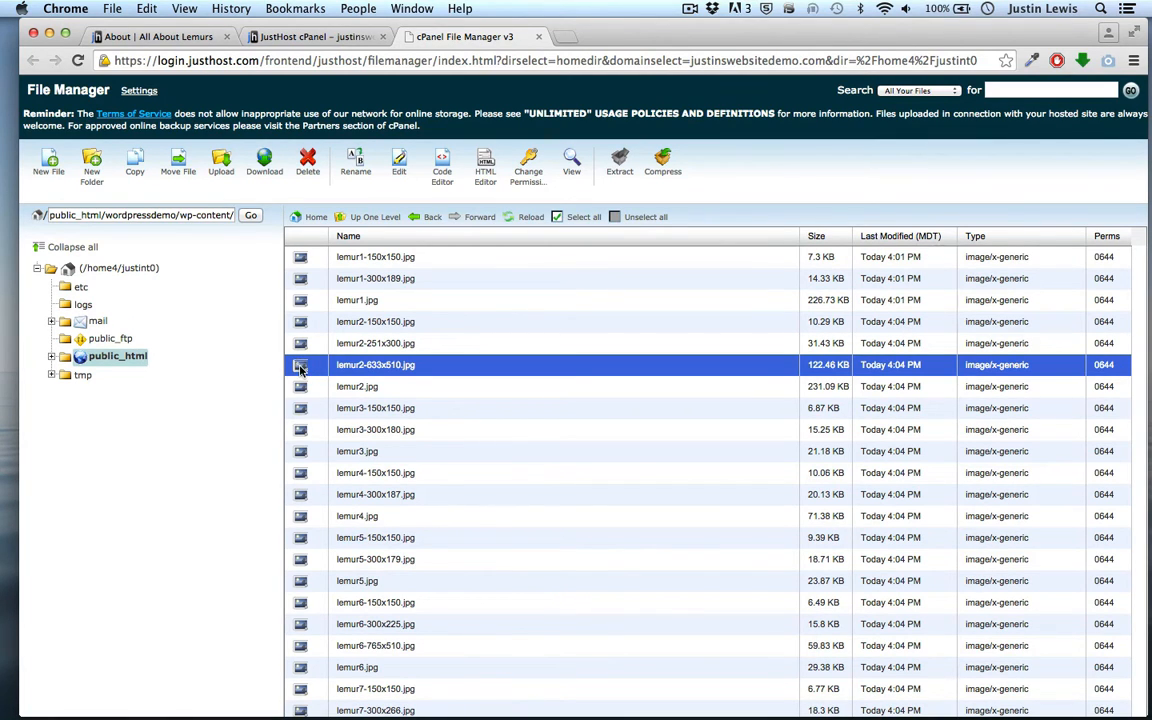
- Download lemur2-633x510.jpg and move back up toward the wp-content folder
left_click(264, 162)
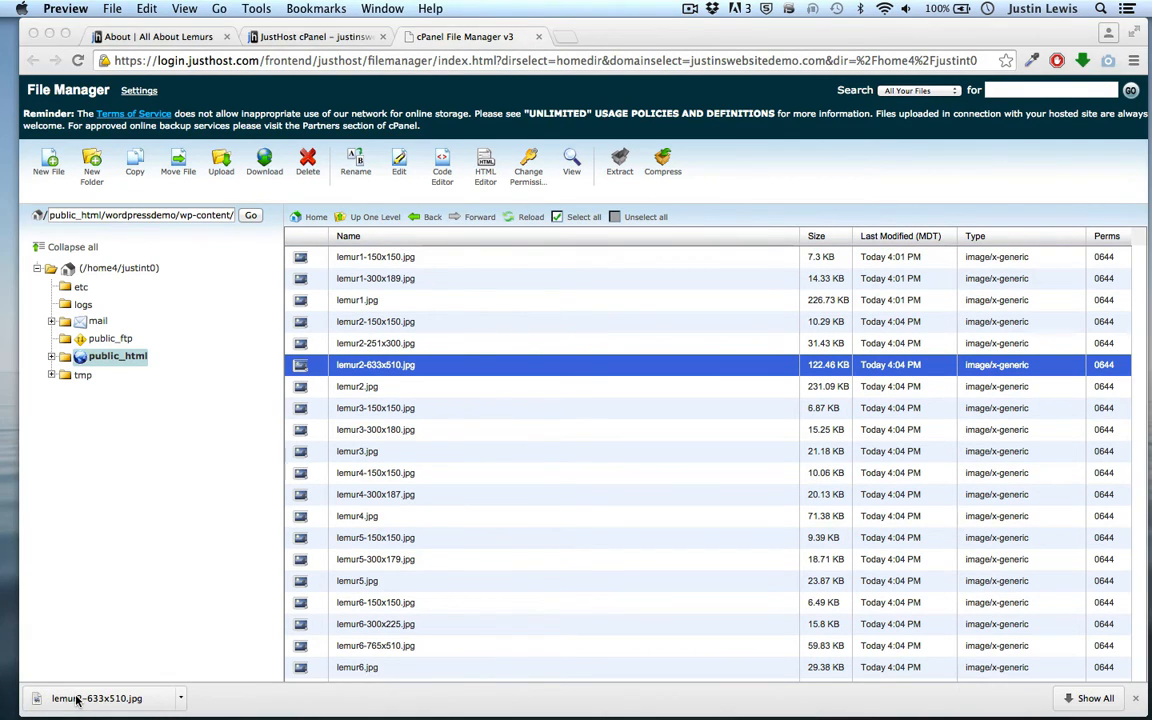
left_click(96, 698)
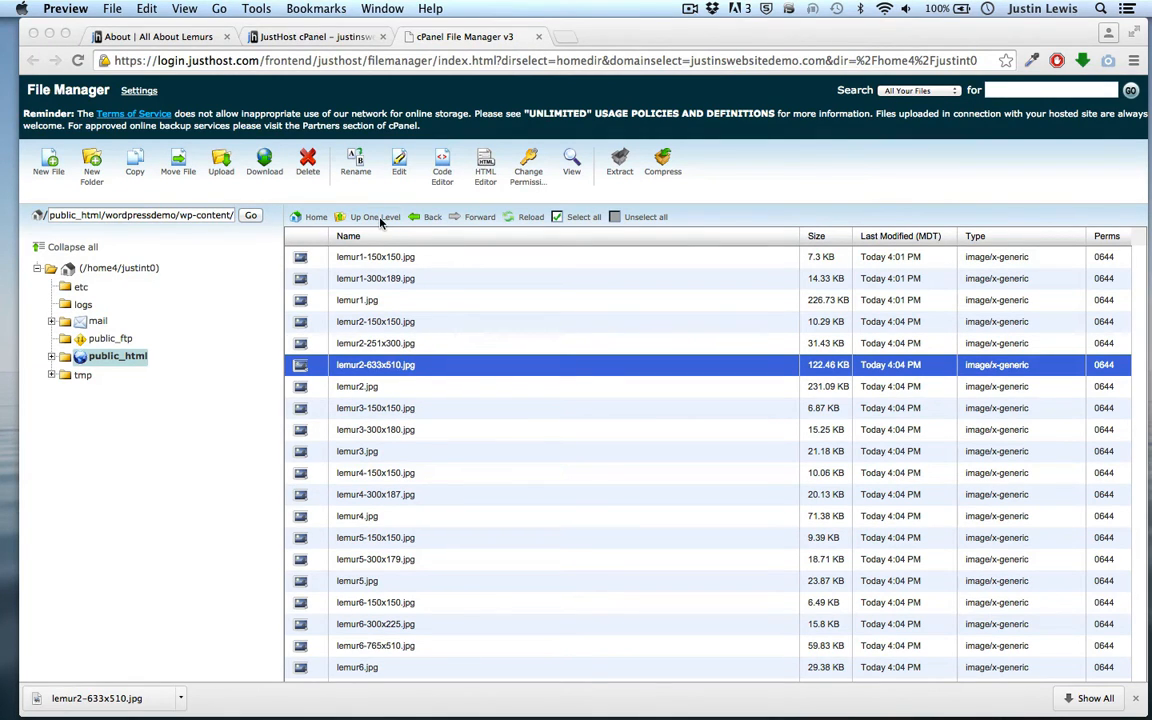
left_click(376, 216)
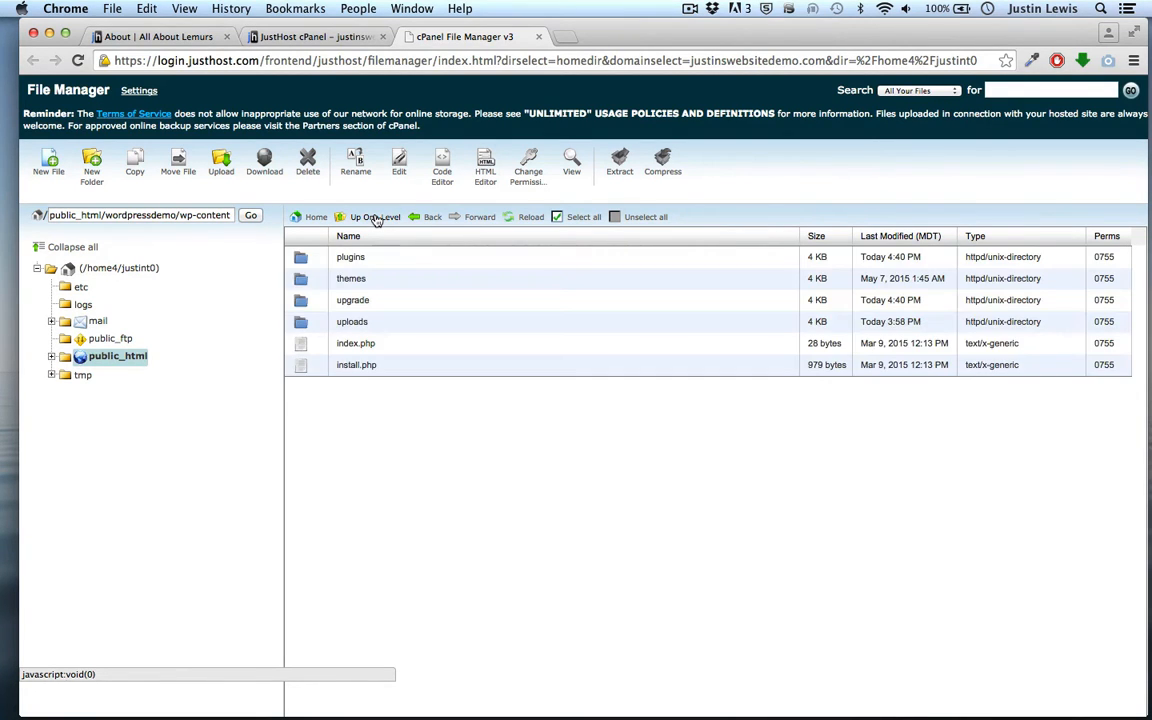
- Select all wordpressdemo files and compress them into the zip archive backup_files_7.14.zip
left_click(374, 216)
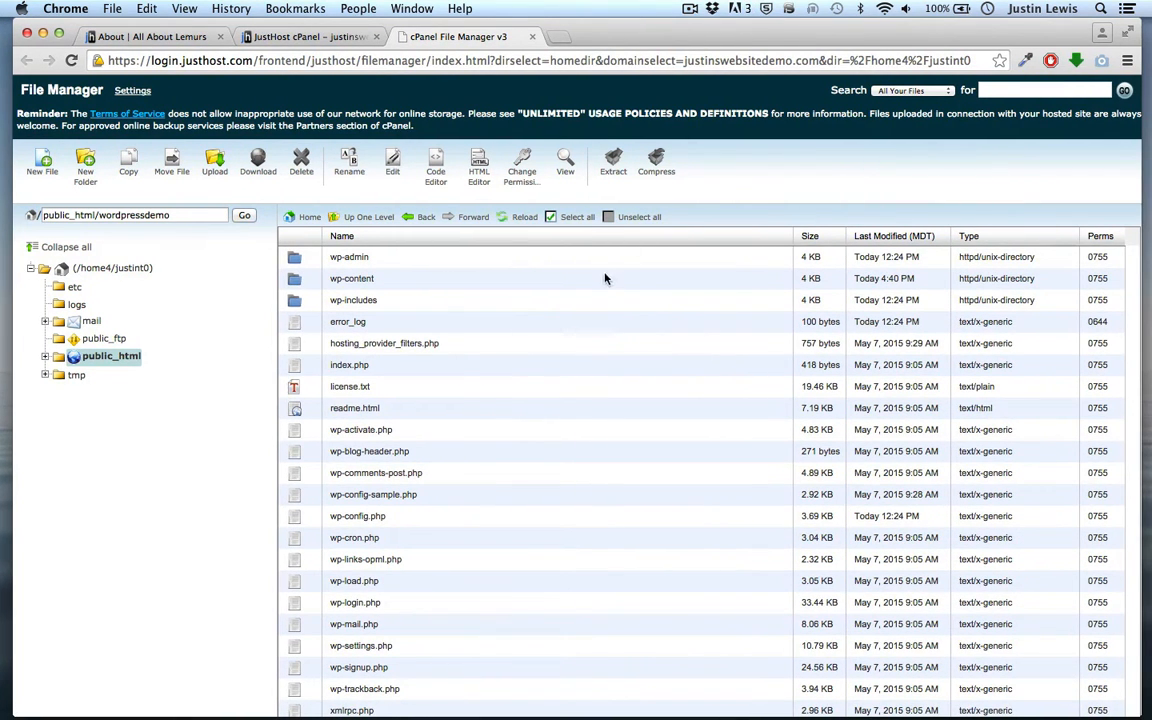
left_click(576, 216)
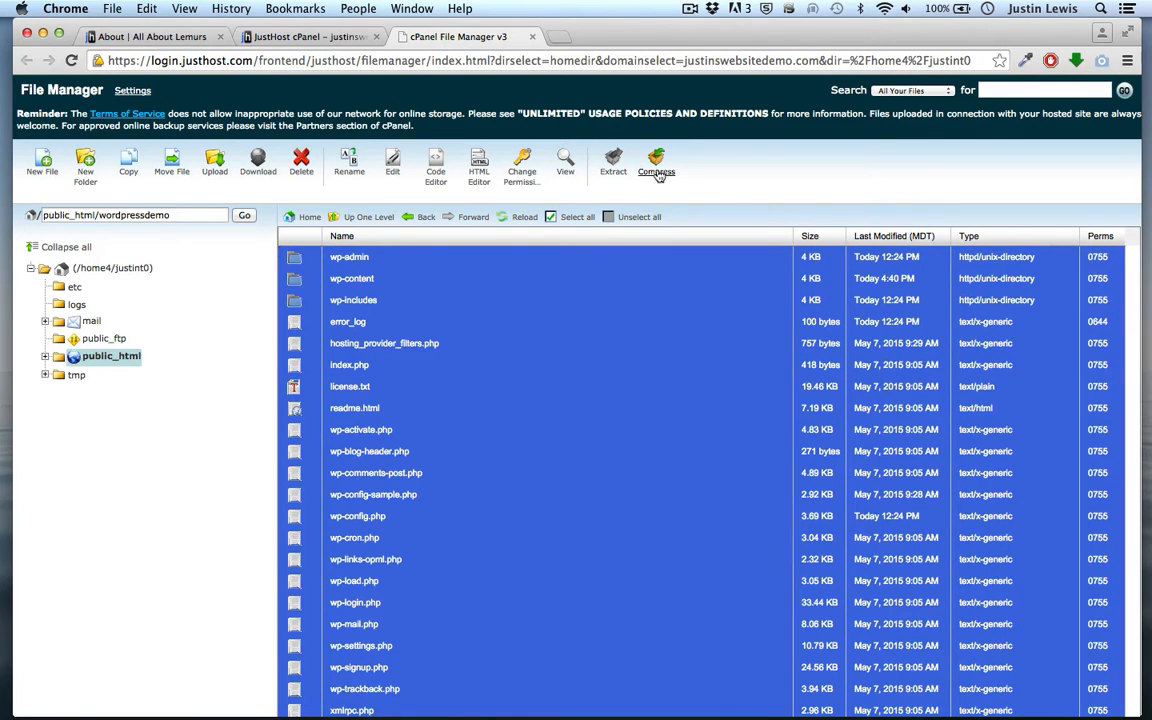
left_click(656, 164)
type("/public_html/wordpressdemo/backup_files_7.14.zip")
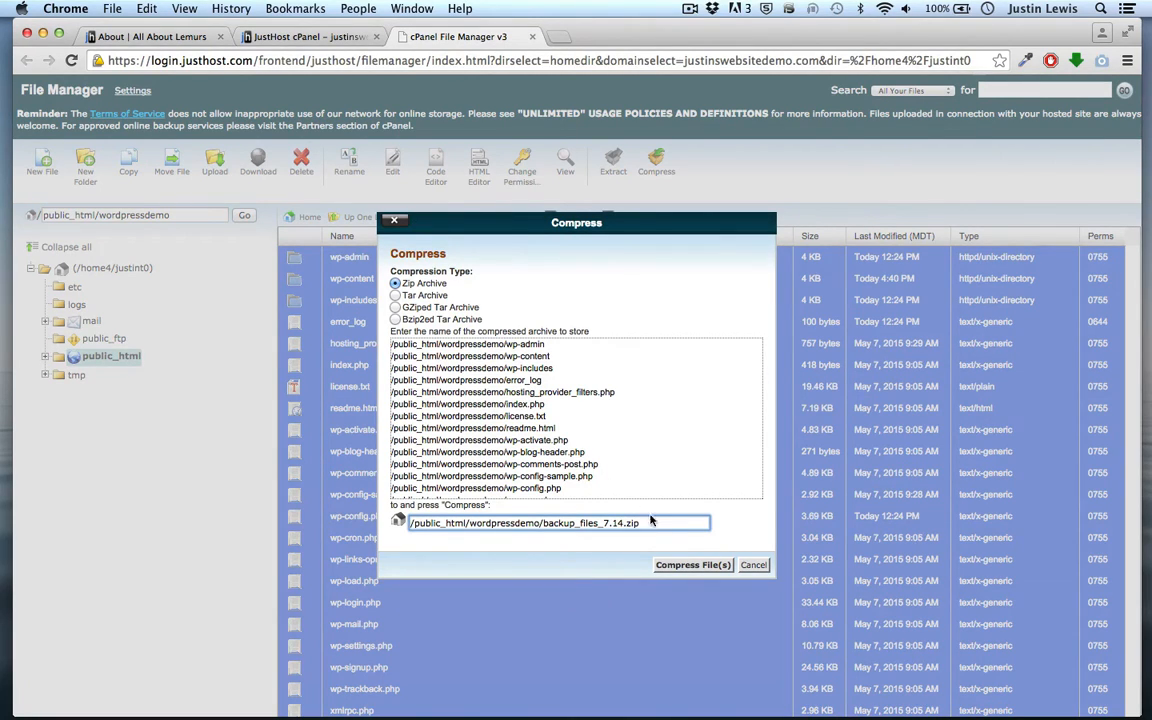
left_click(692, 564)
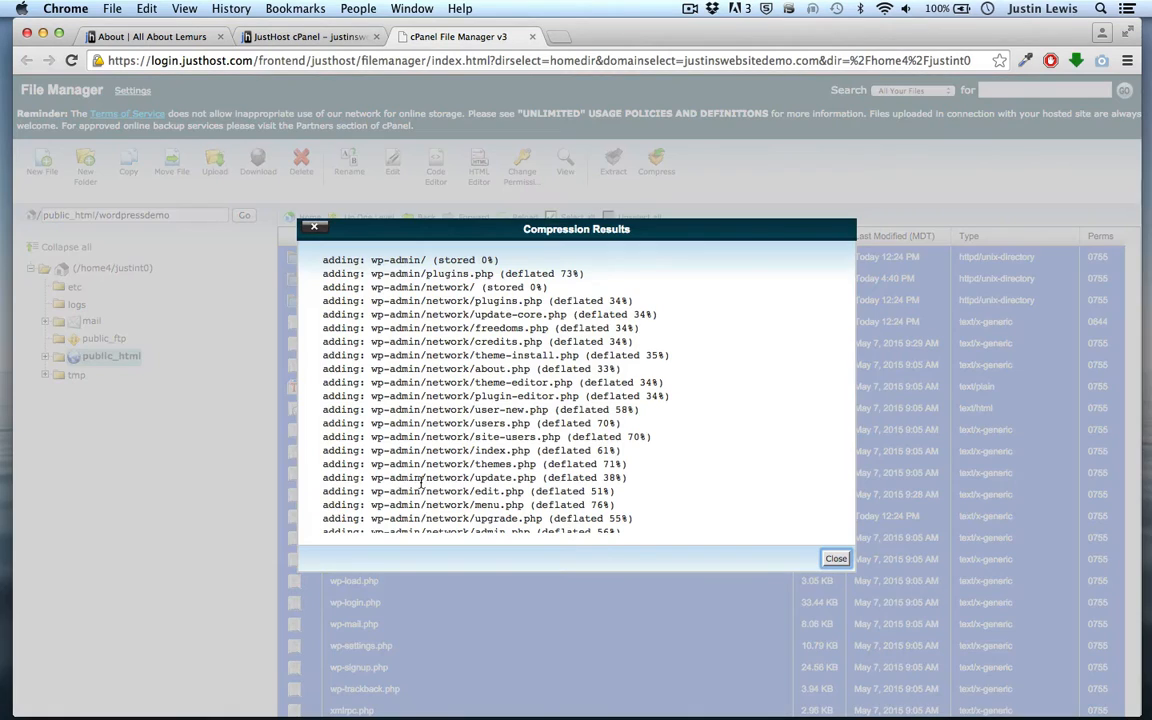
left_click(836, 558)
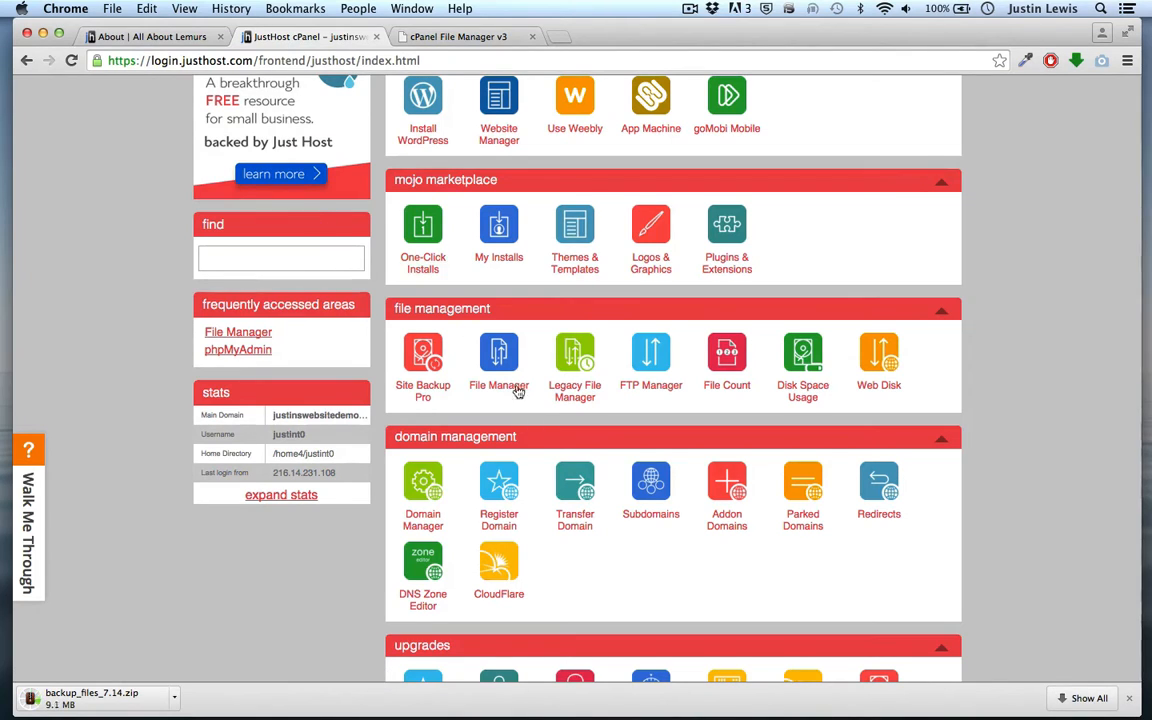
- Scroll the cPanel home page down to the Database Tools section
scroll("down", 3)
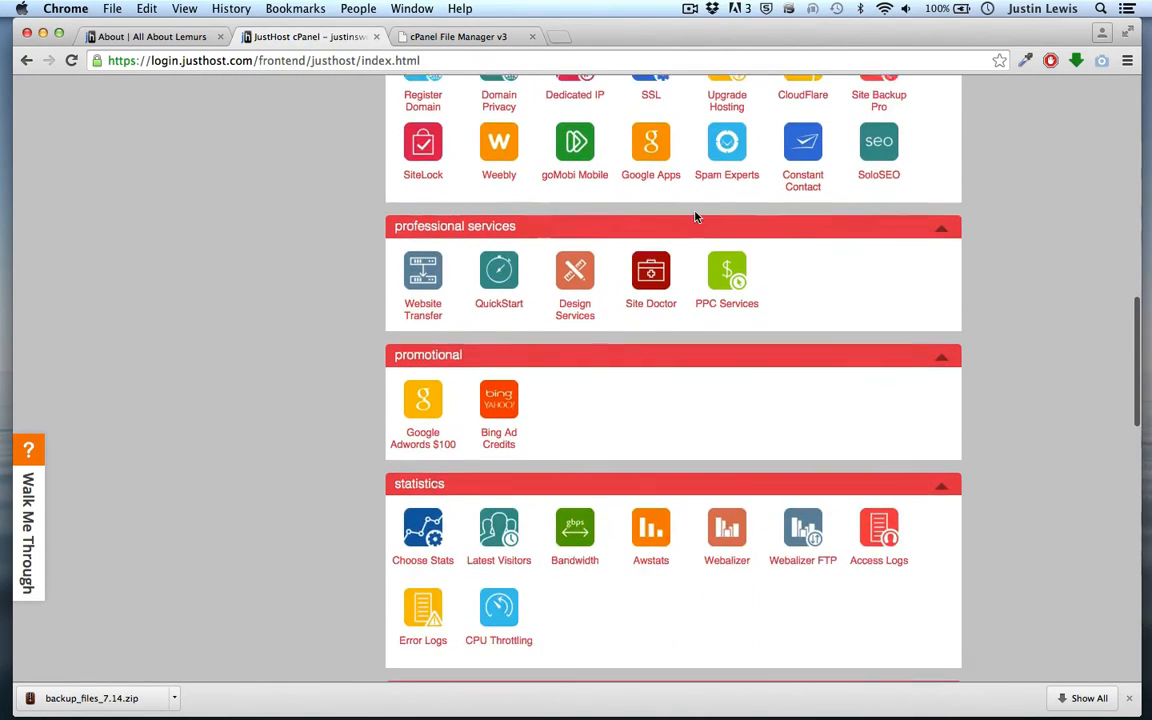
scroll("down", 3)
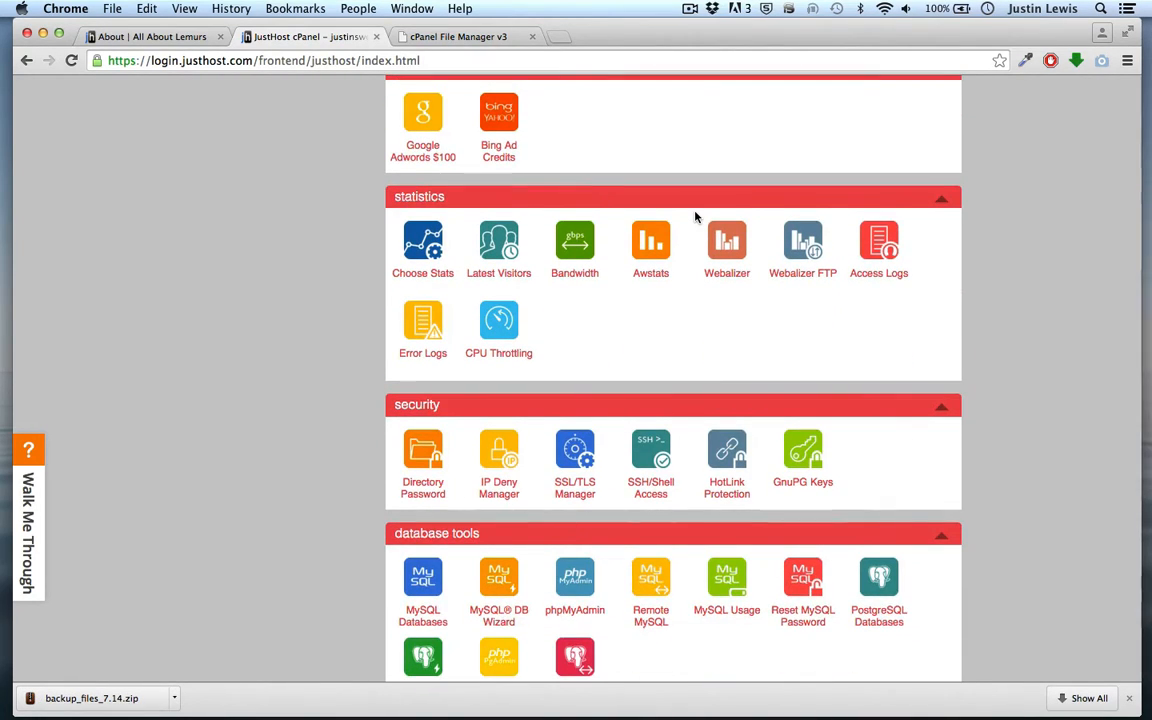
- Launch phpMyAdmin from Database Tools and log in with the account password
scroll("down", 3)
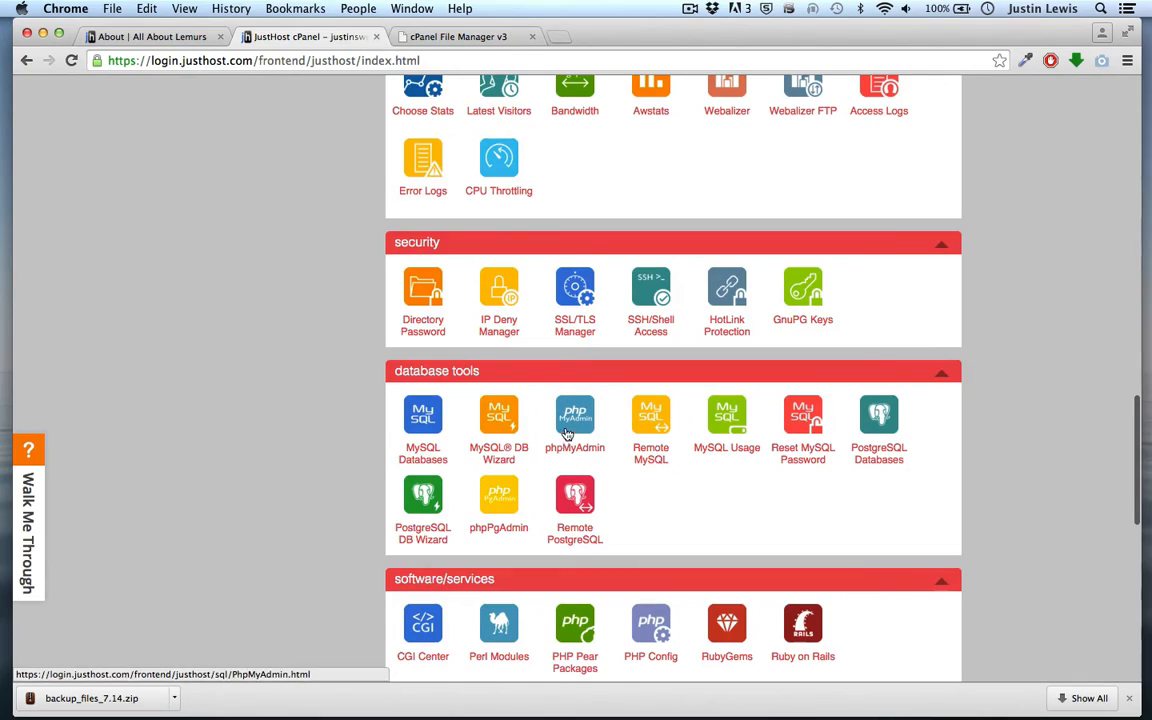
left_click(576, 420)
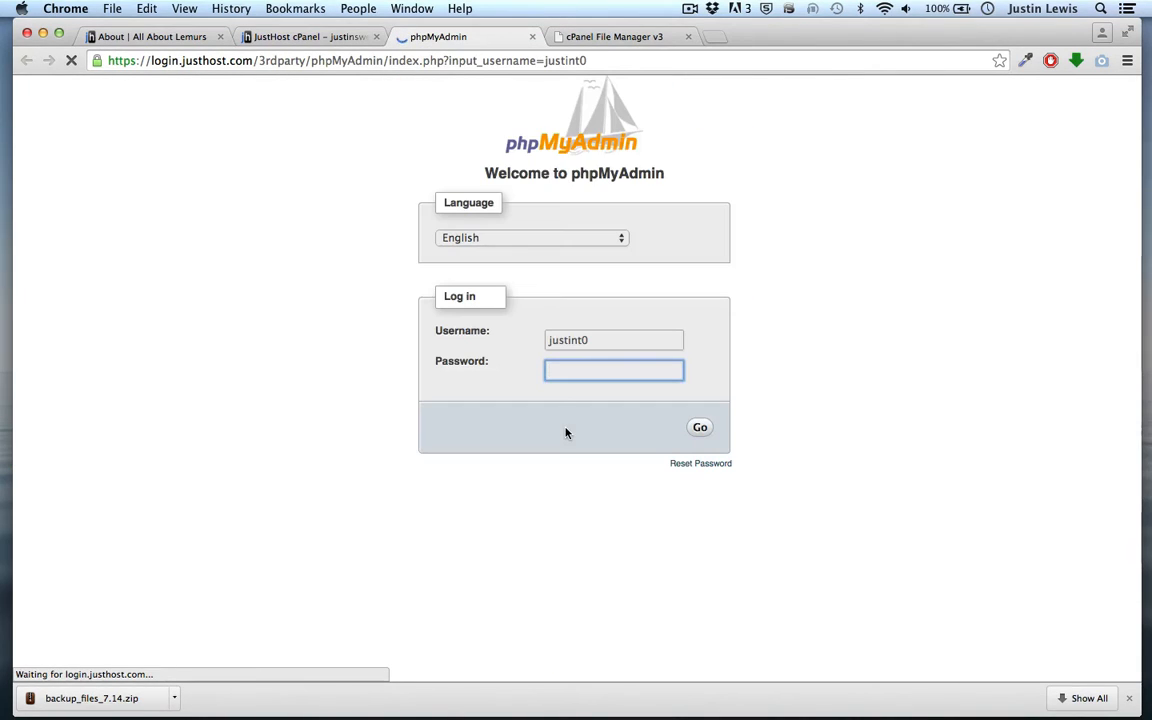
type("••••••")
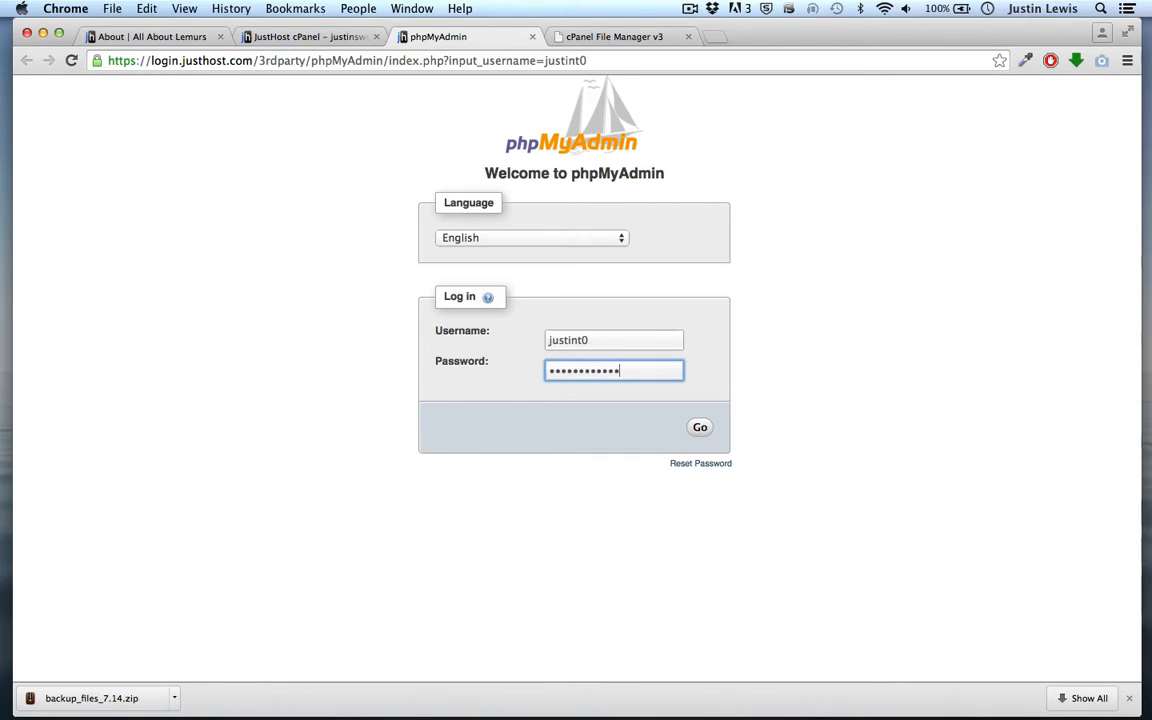
left_click(700, 428)
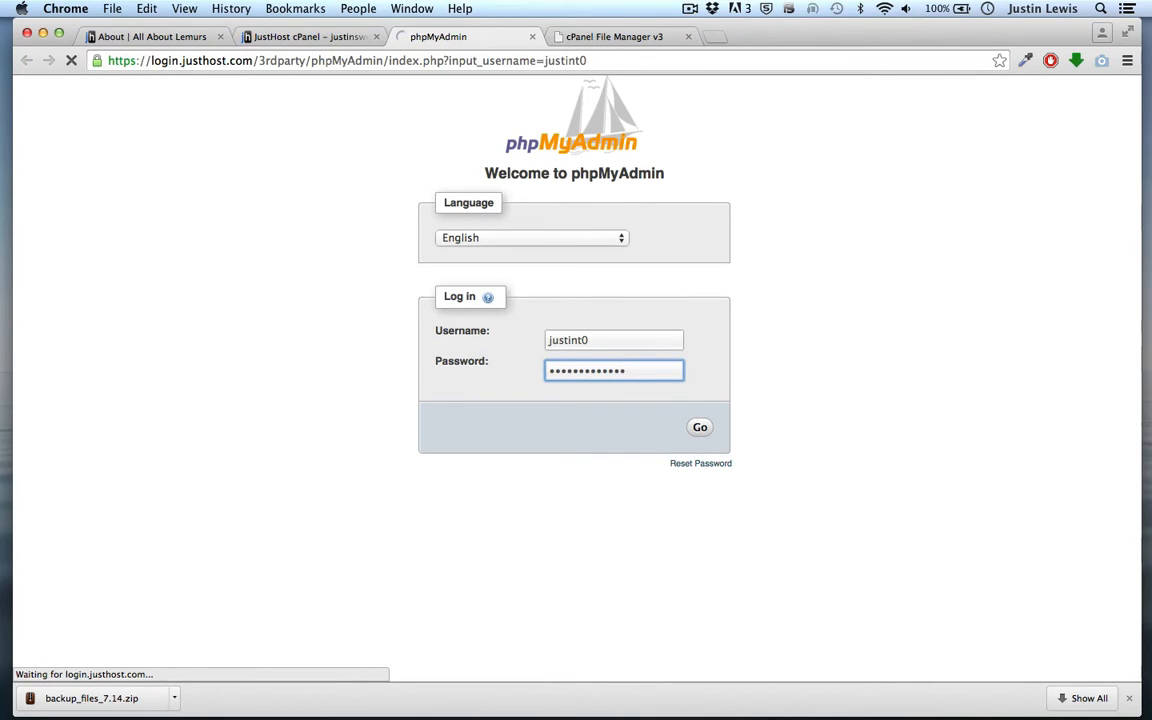
left_click(700, 428)
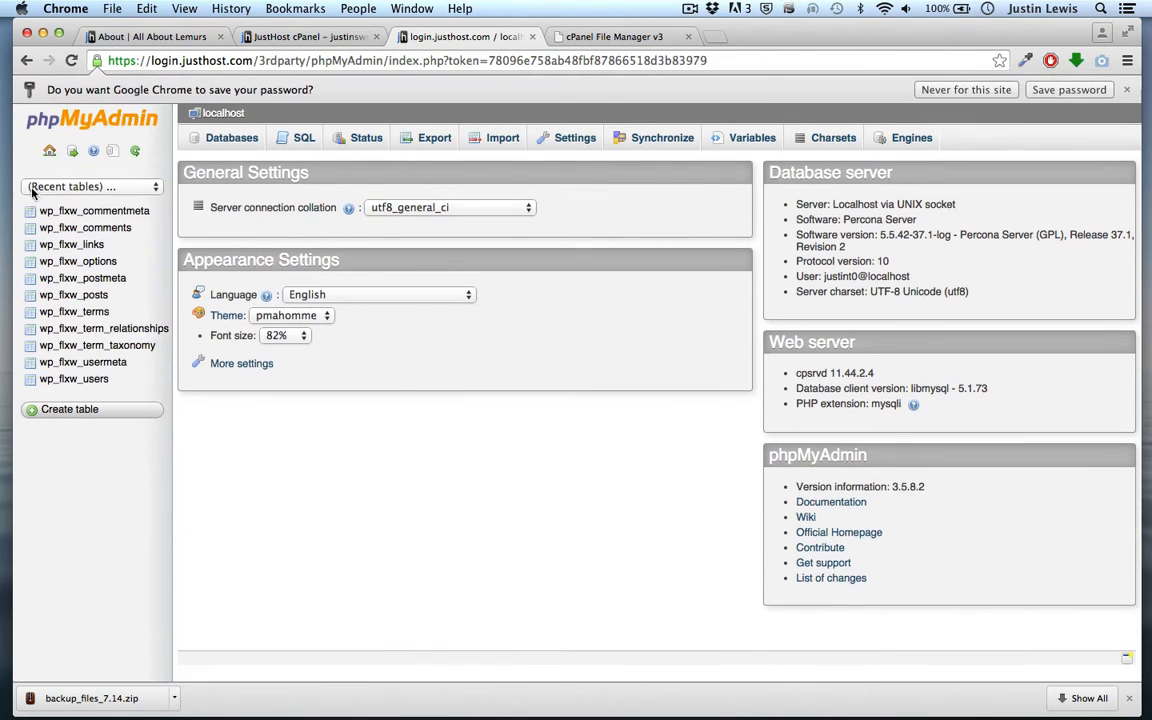
mouse_move(72, 244)
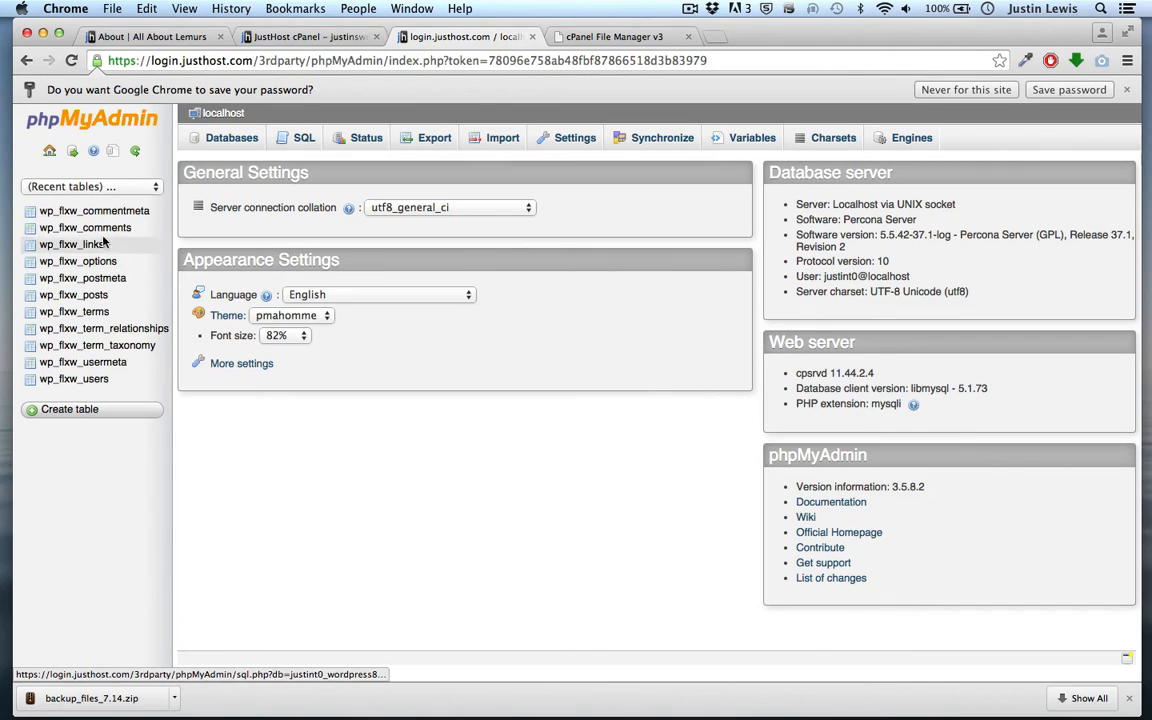
- Switch through the cPanel and phpMyAdmin tabs back to File Manager showing wordpressdemo
left_click(310, 36)
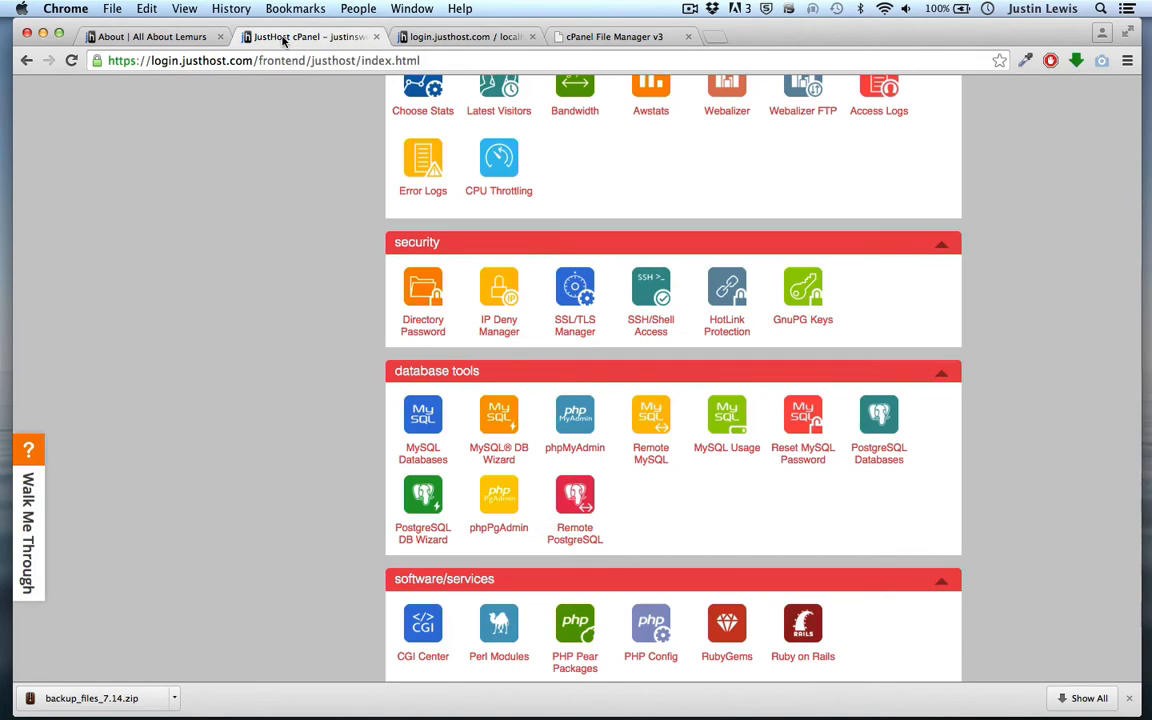
left_click(574, 414)
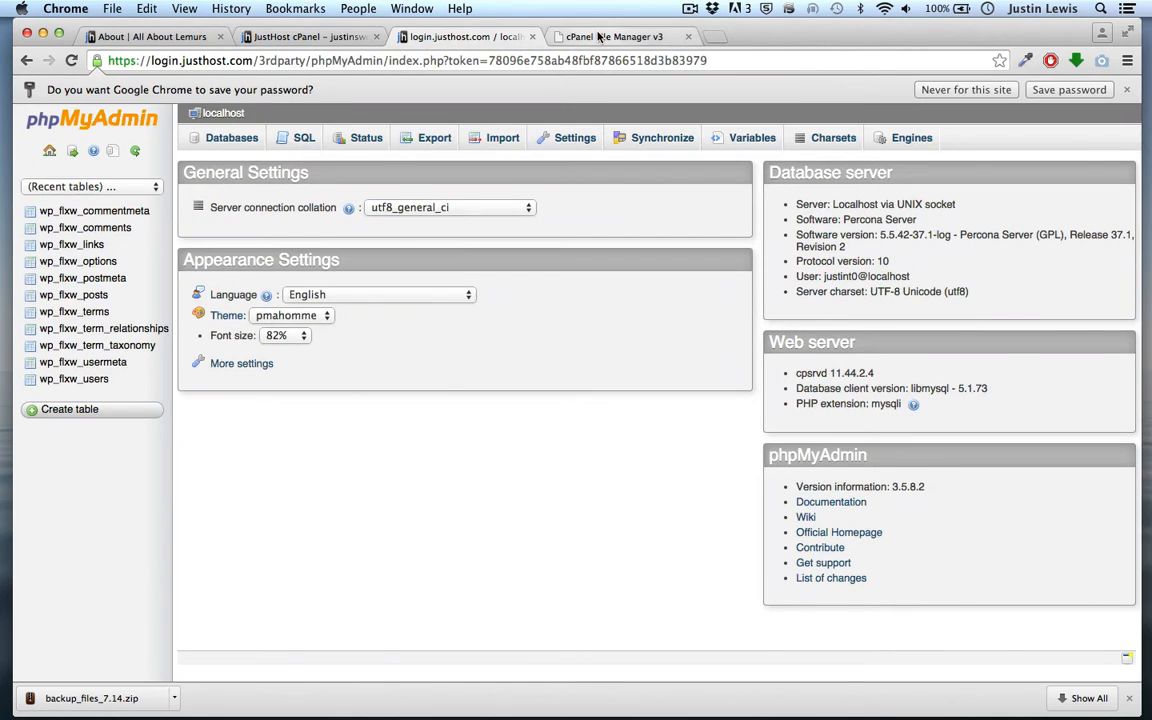
left_click(614, 36)
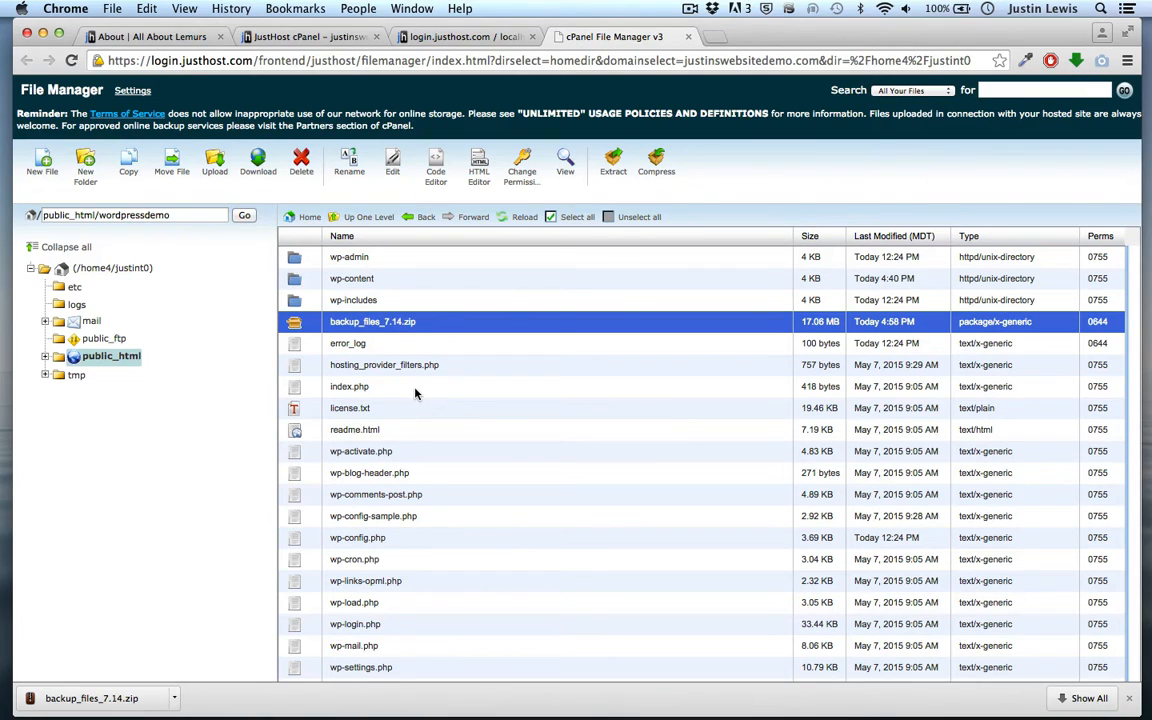
mouse_move(304, 404)
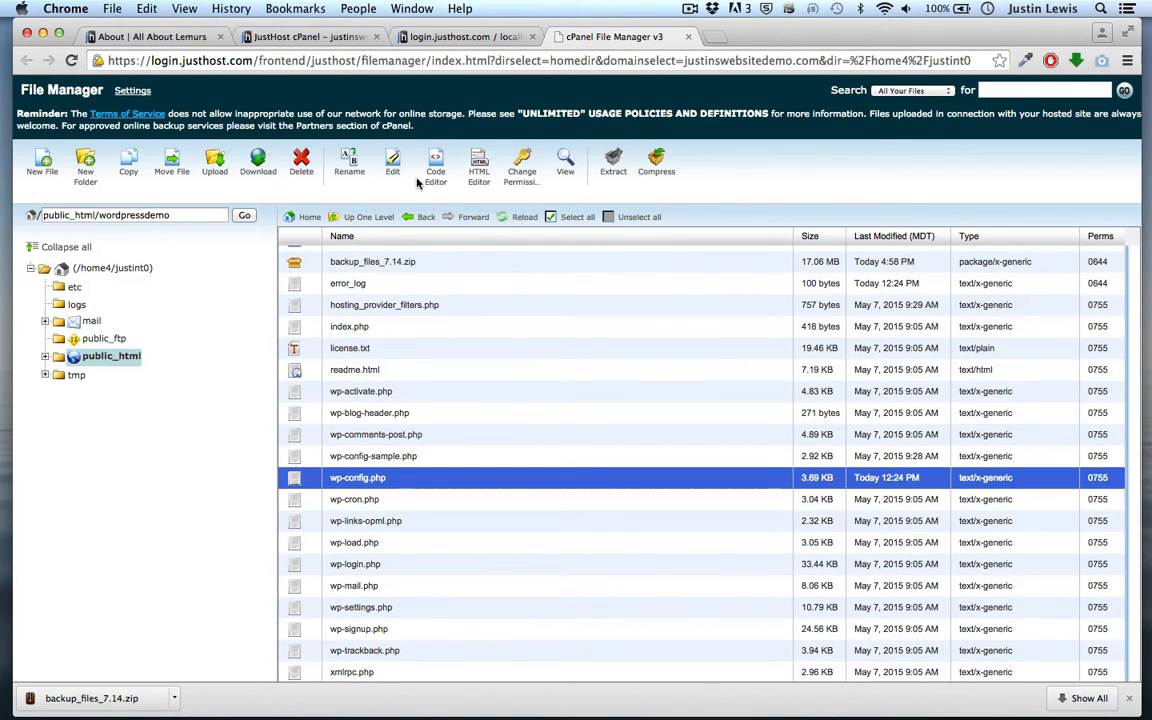
- Open wp-config.php in the cPanel Code Editor
left_click(436, 164)
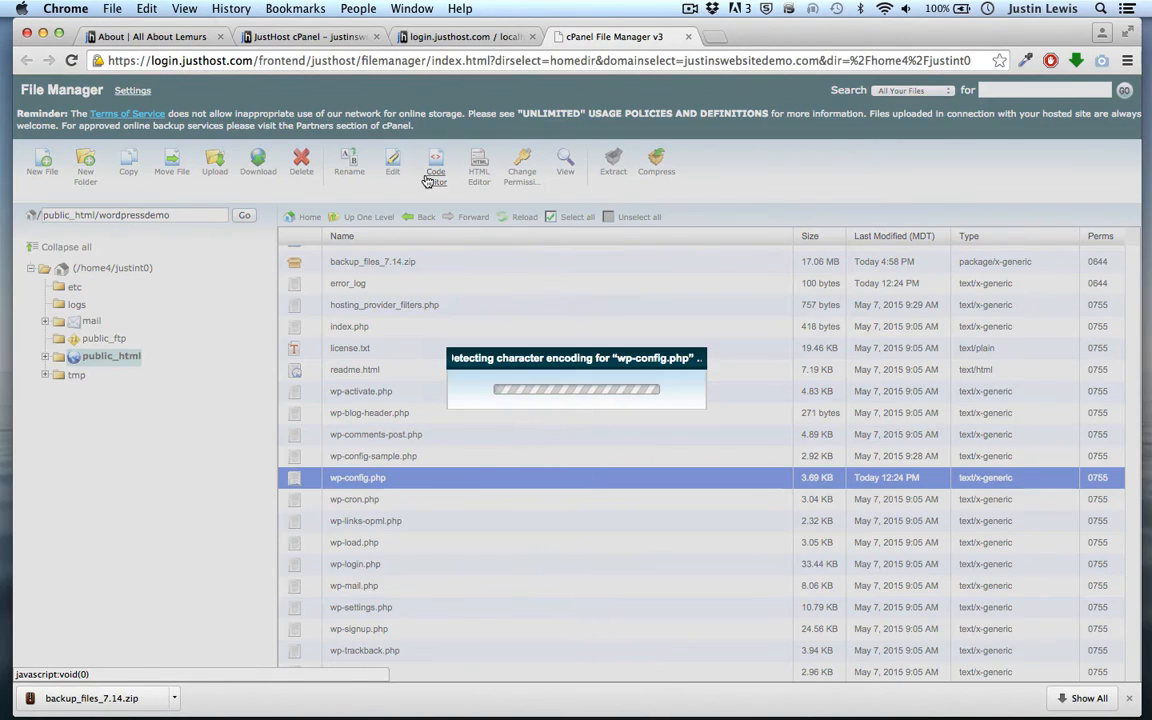
left_click(436, 164)
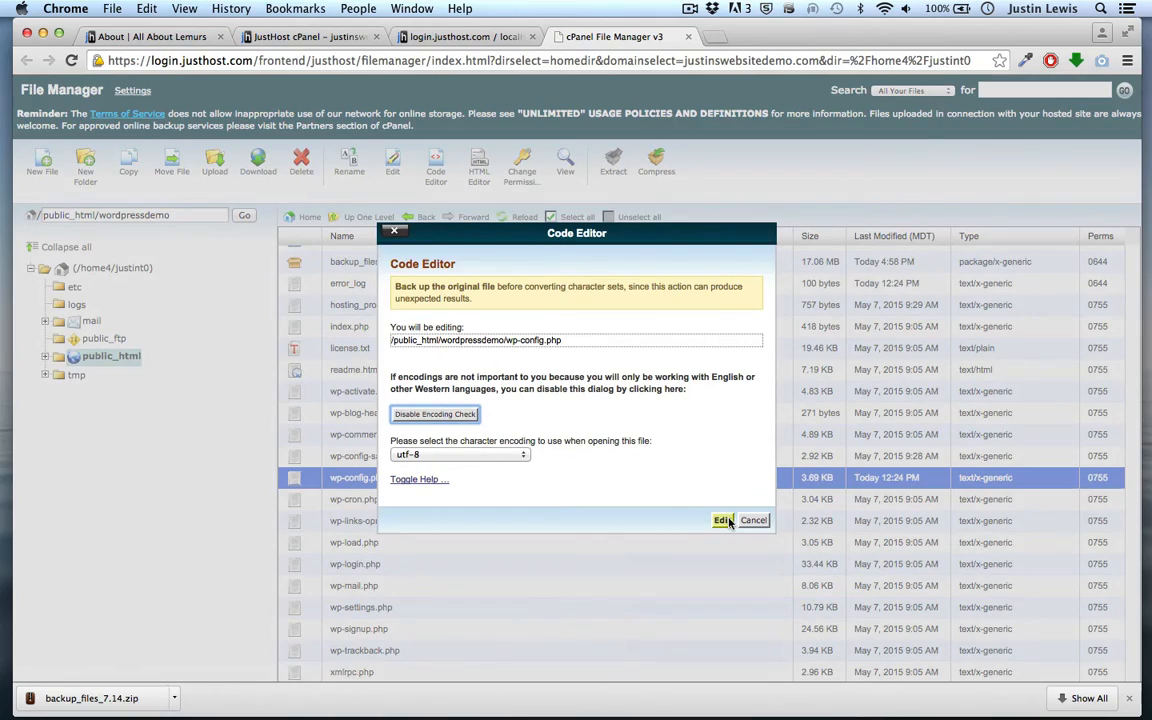
left_click(720, 520)
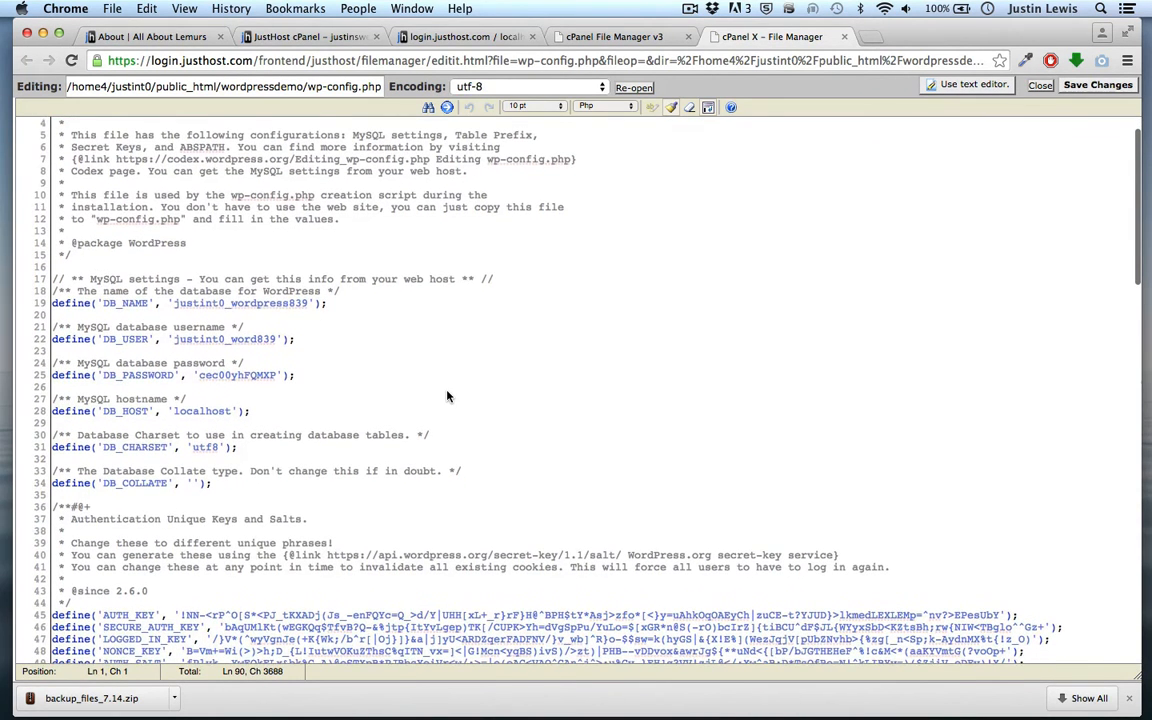
- Pick out the DB_NAME database value, then return to the phpMyAdmin tab
scroll("down", 3)
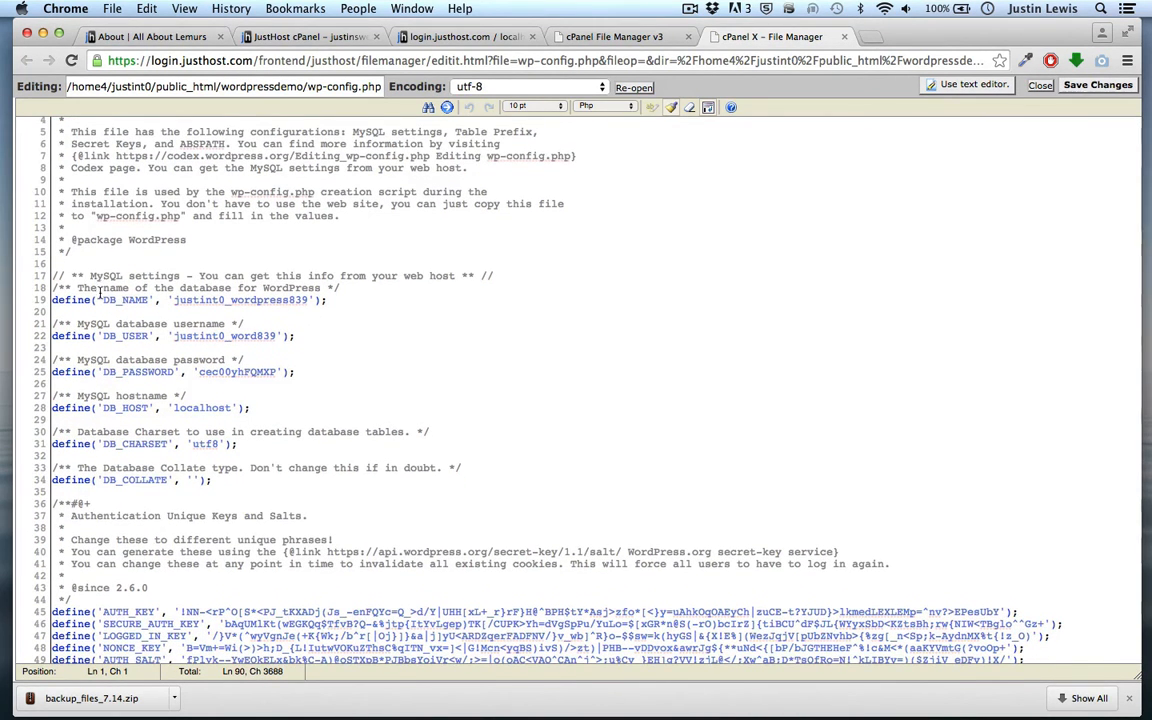
double_click(124, 300)
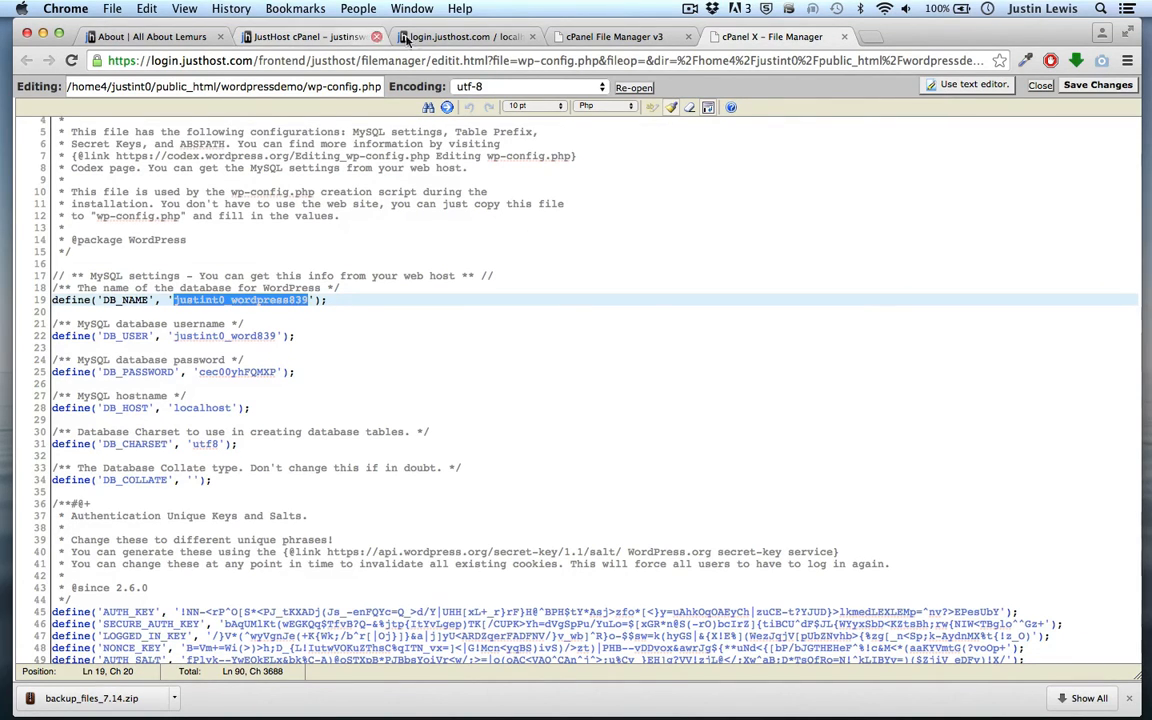
left_click(464, 36)
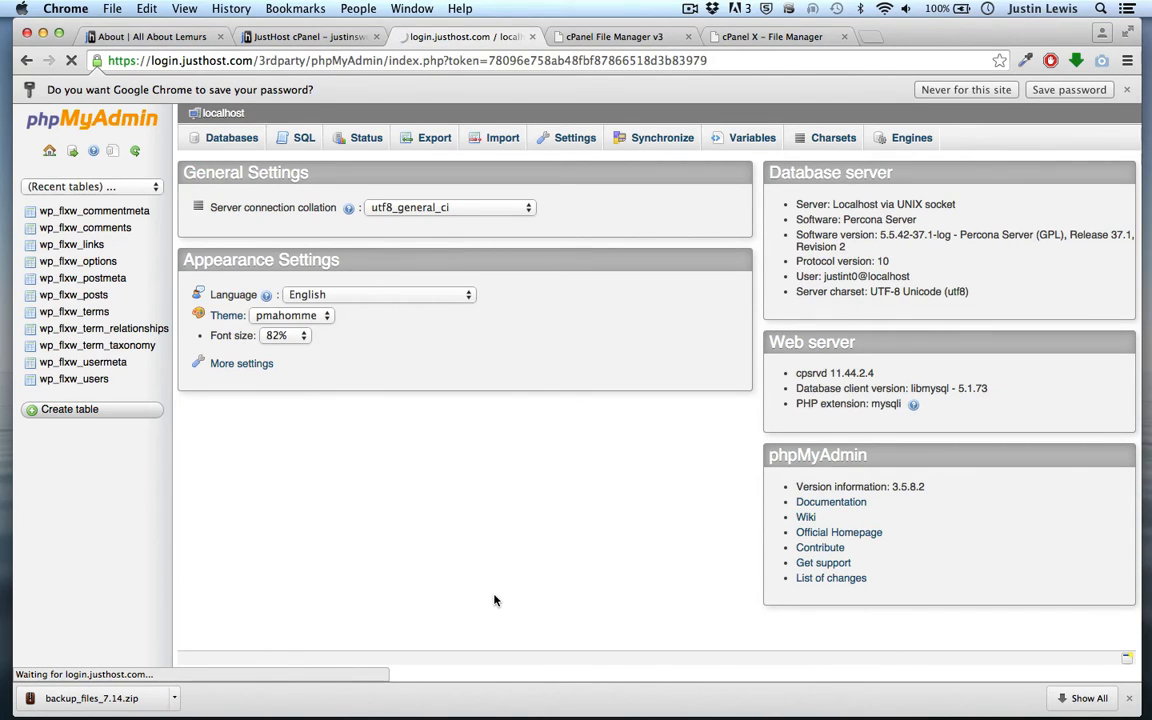
- From the Databases list, open the WordPress database so its 11 tables are listed
left_click(232, 136)
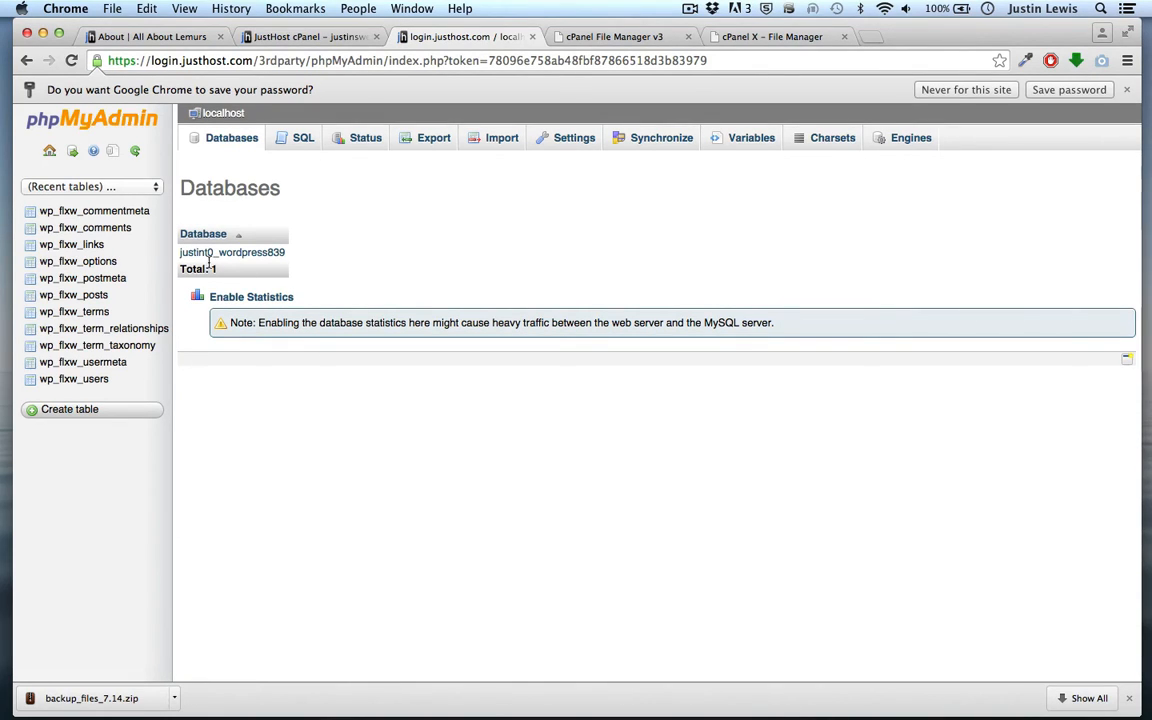
left_click(232, 252)
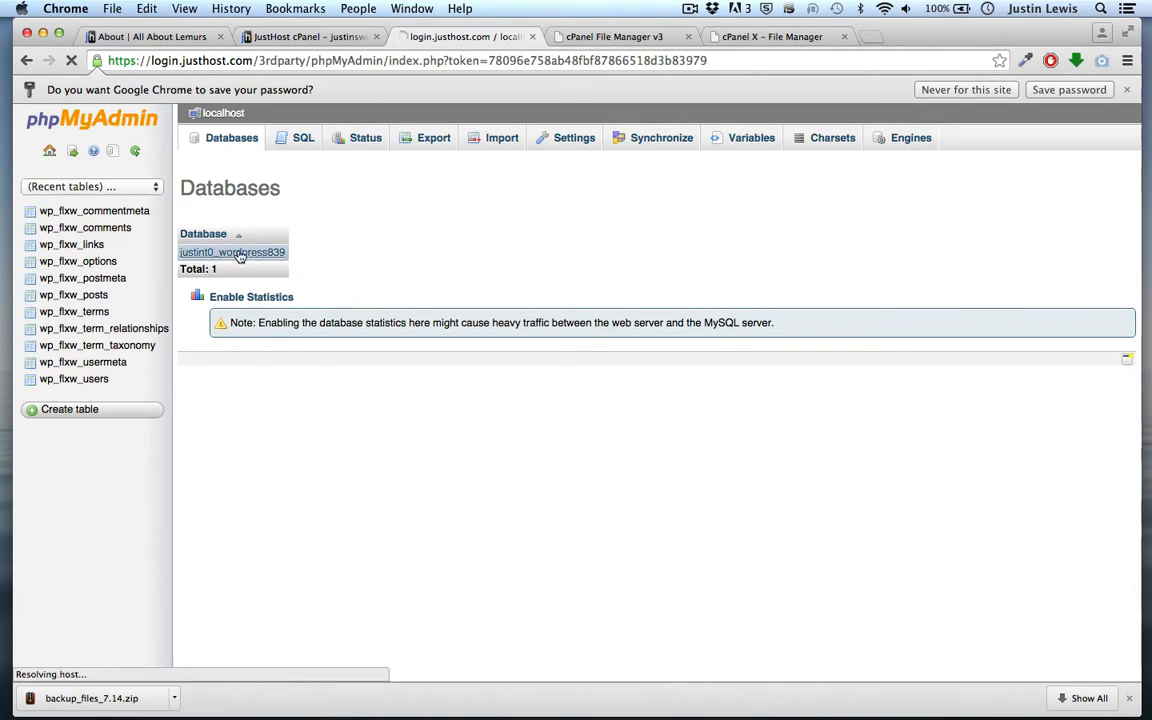
left_click(232, 252)
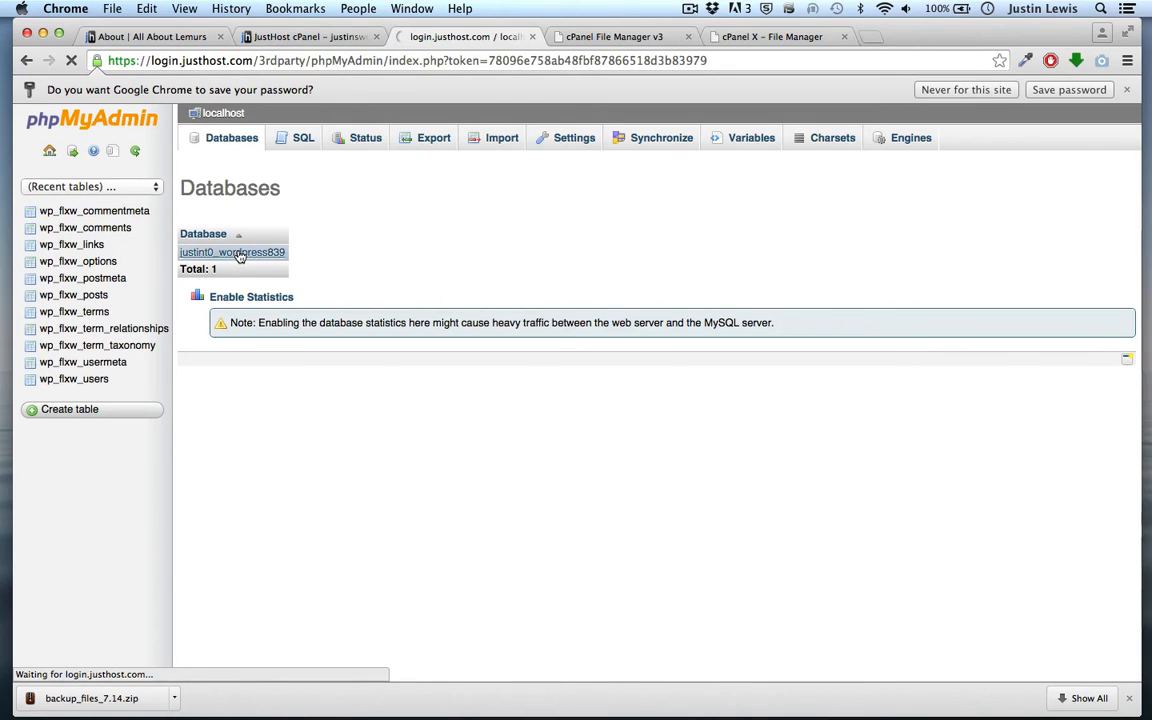
left_click(232, 252)
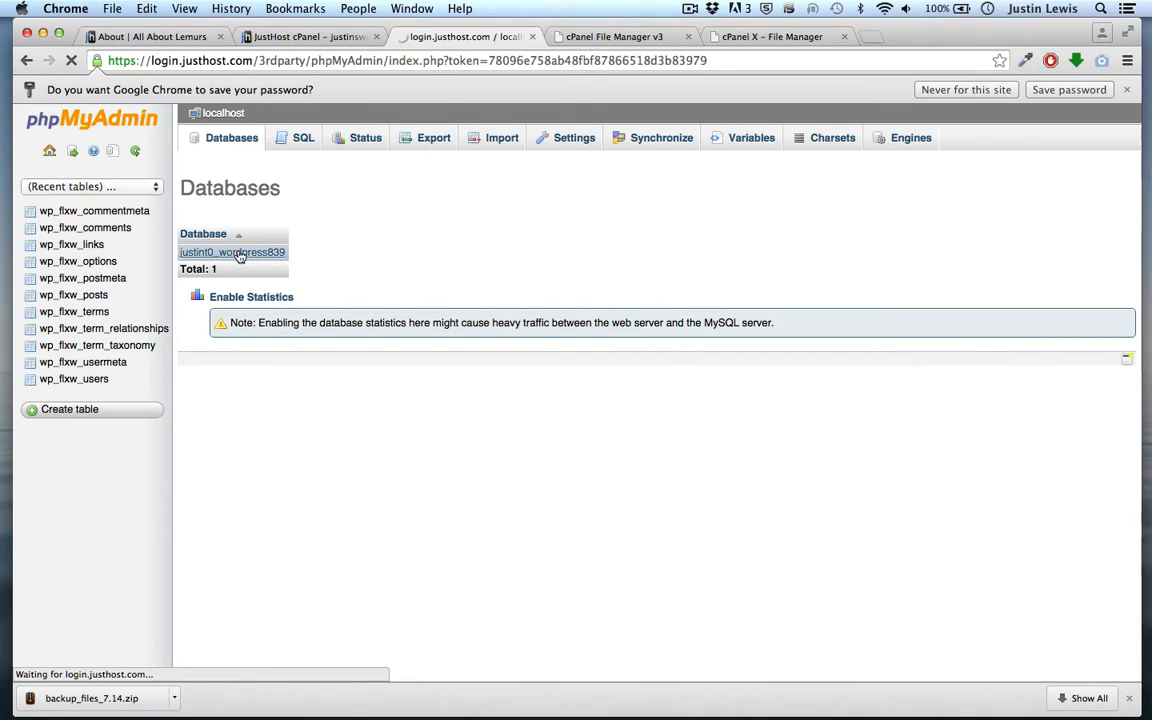
left_click(232, 252)
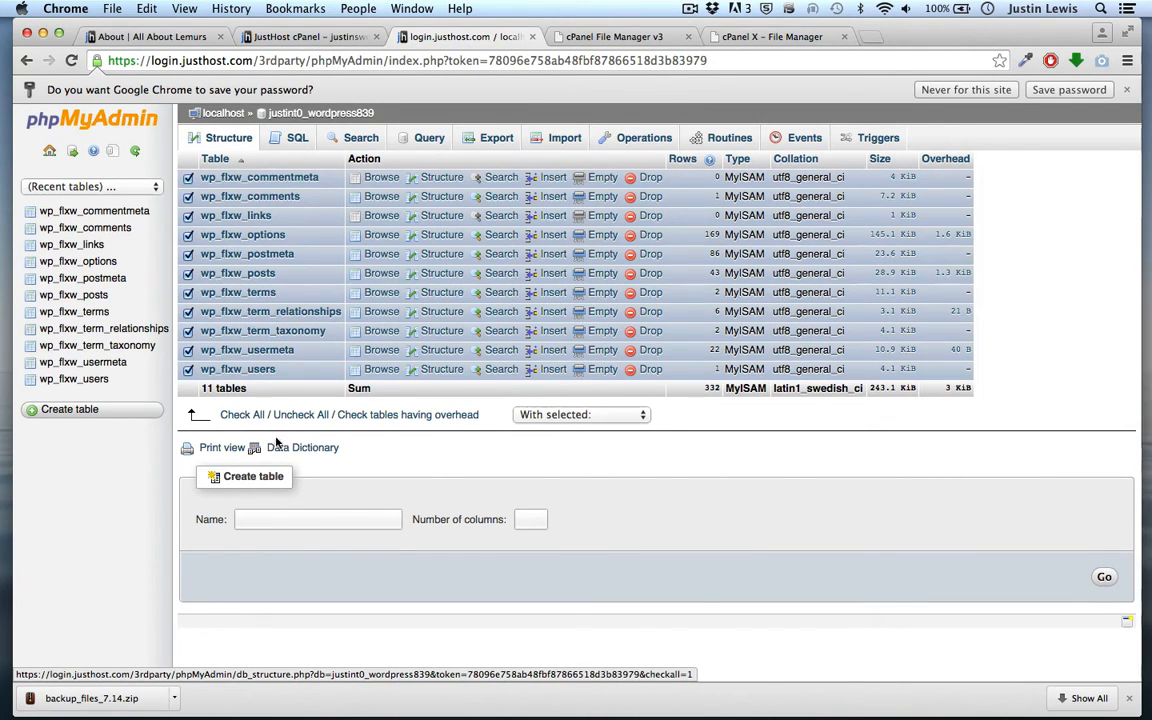
- Export the WordPress database as a quick SQL file and download it to the desktop
left_click(496, 136)
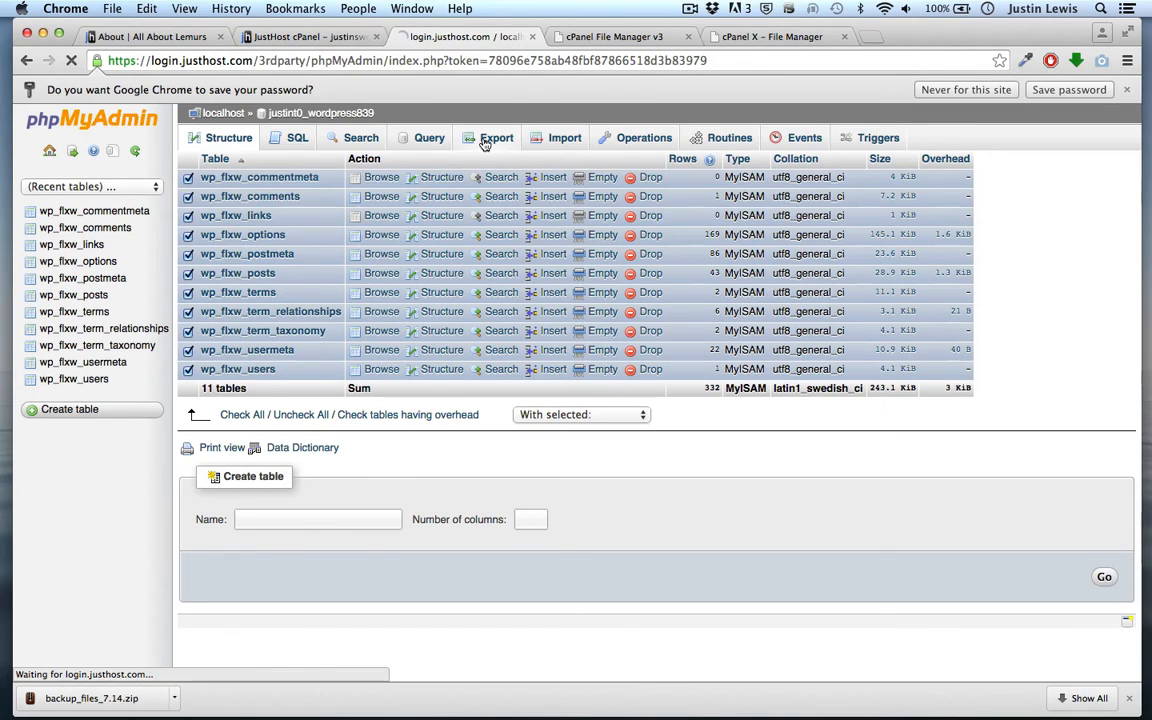
left_click(496, 136)
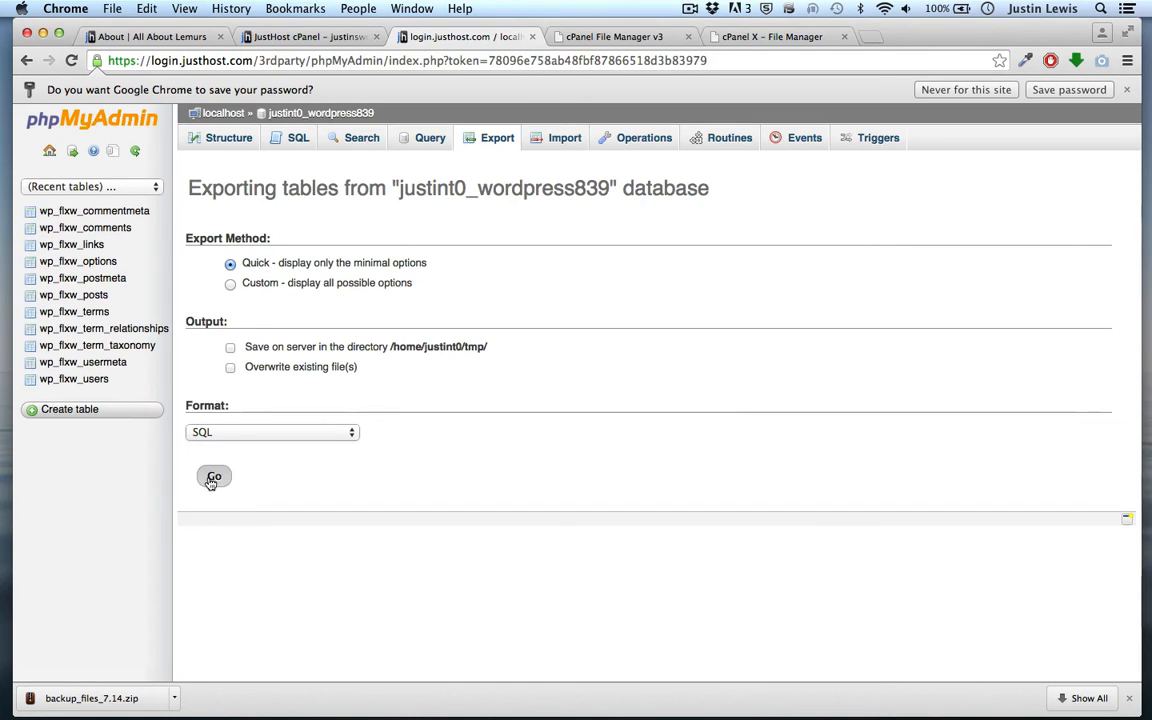
left_click(214, 476)
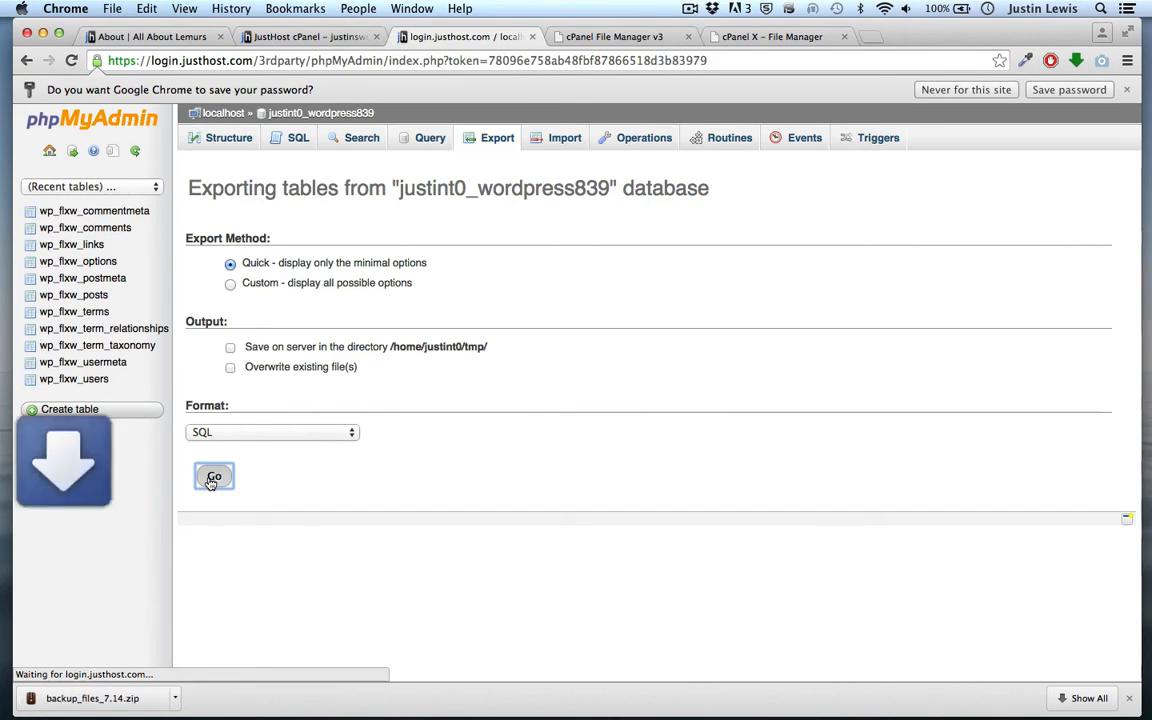
left_click(212, 476)
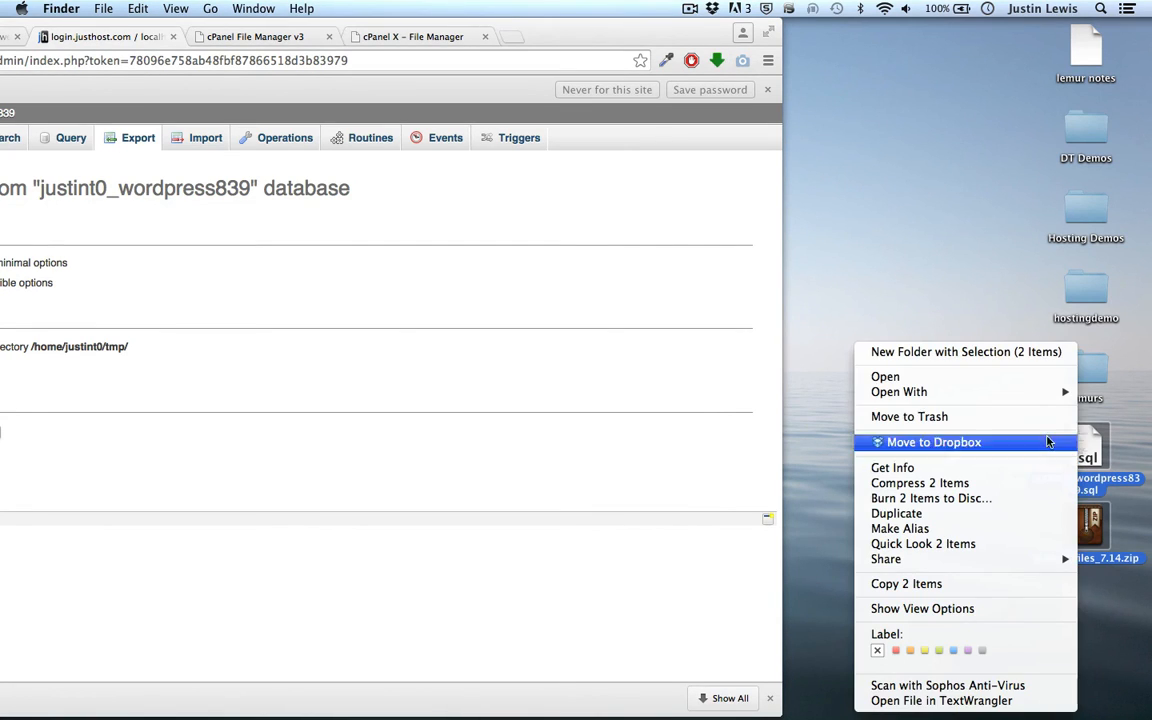
- Move the database SQL file and the site zip from the desktop into Dropbox
left_click(964, 352)
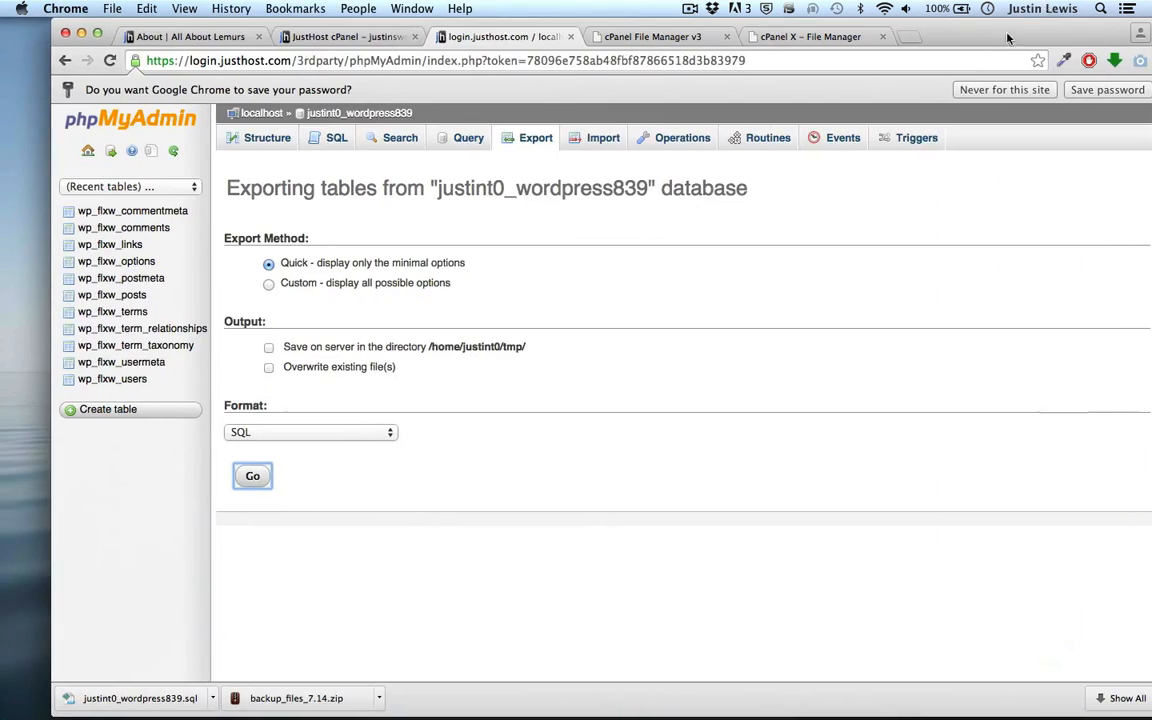
- Back in File Manager, go up to public_html and reopen the wordpressdemo folder
left_click(652, 36)
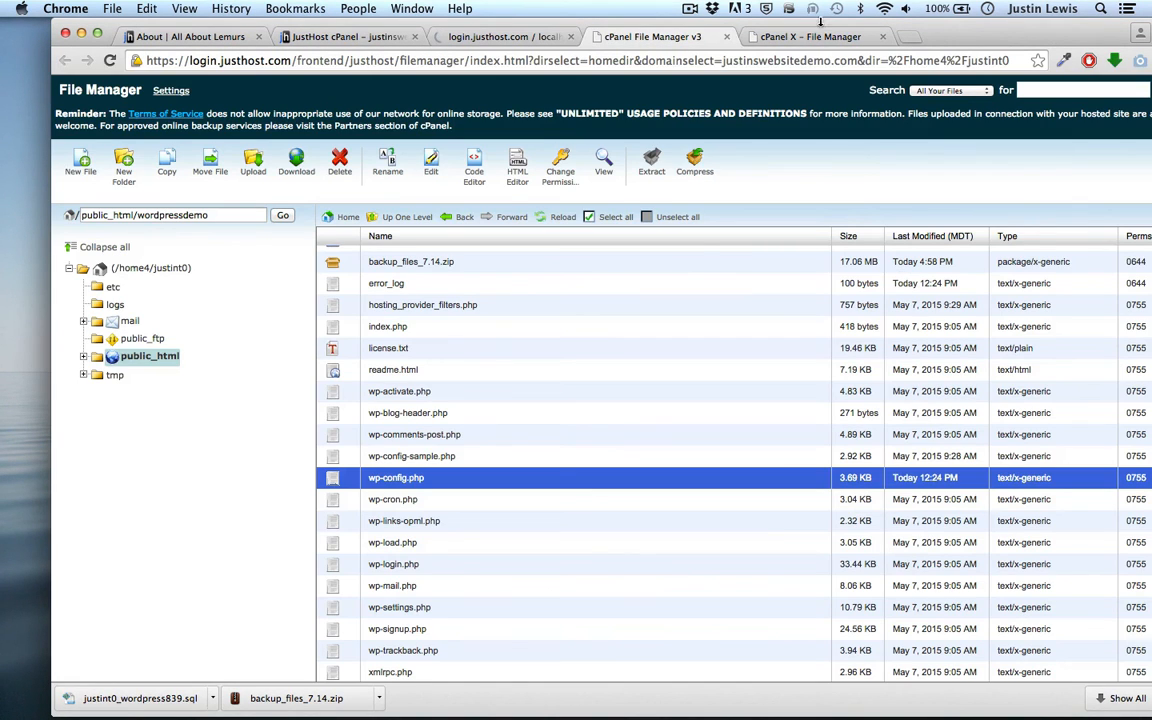
left_click(882, 36)
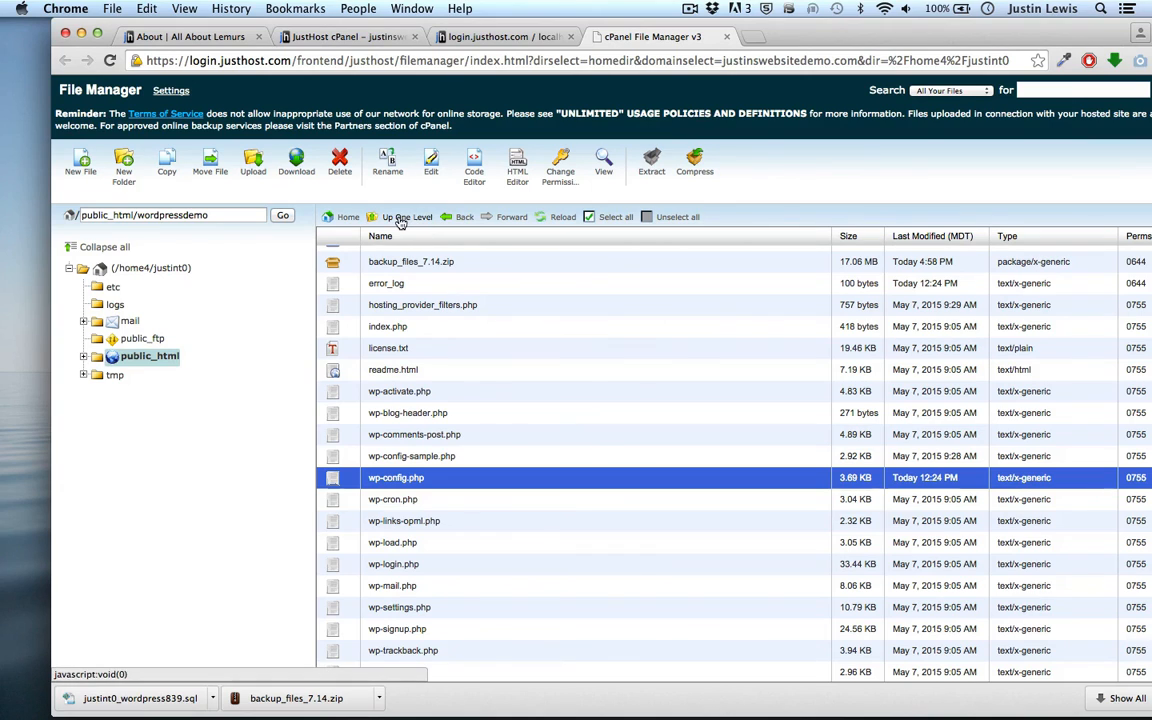
left_click(408, 216)
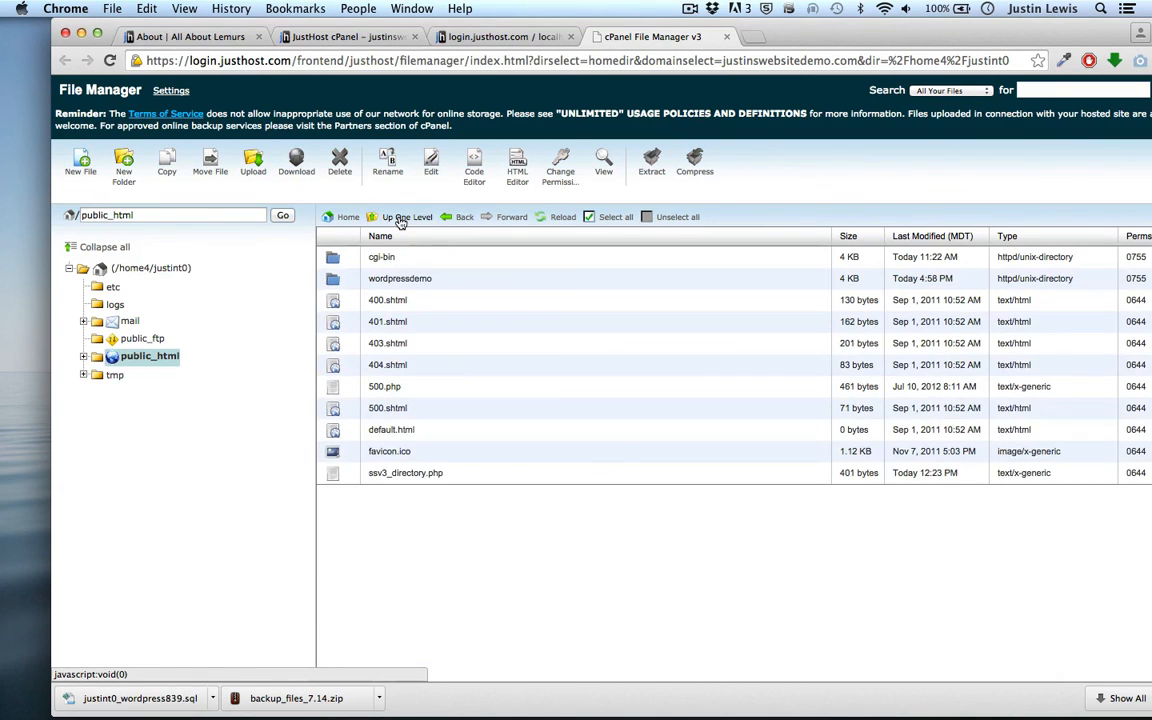
left_click(400, 278)
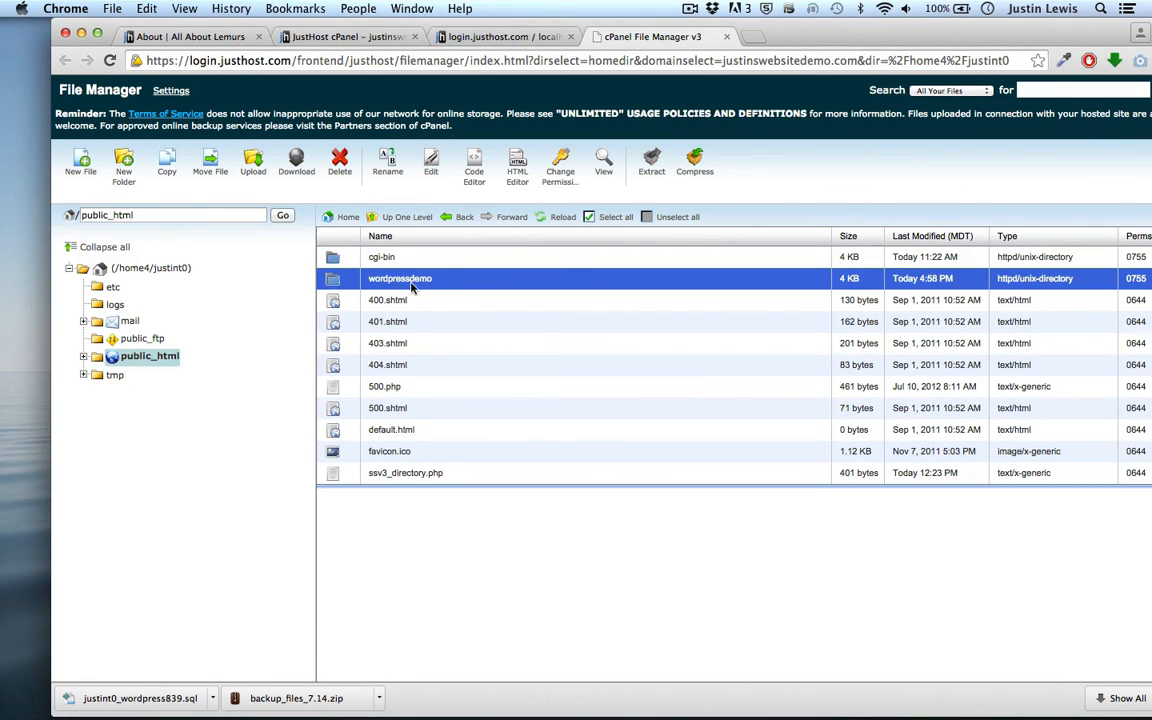
double_click(400, 278)
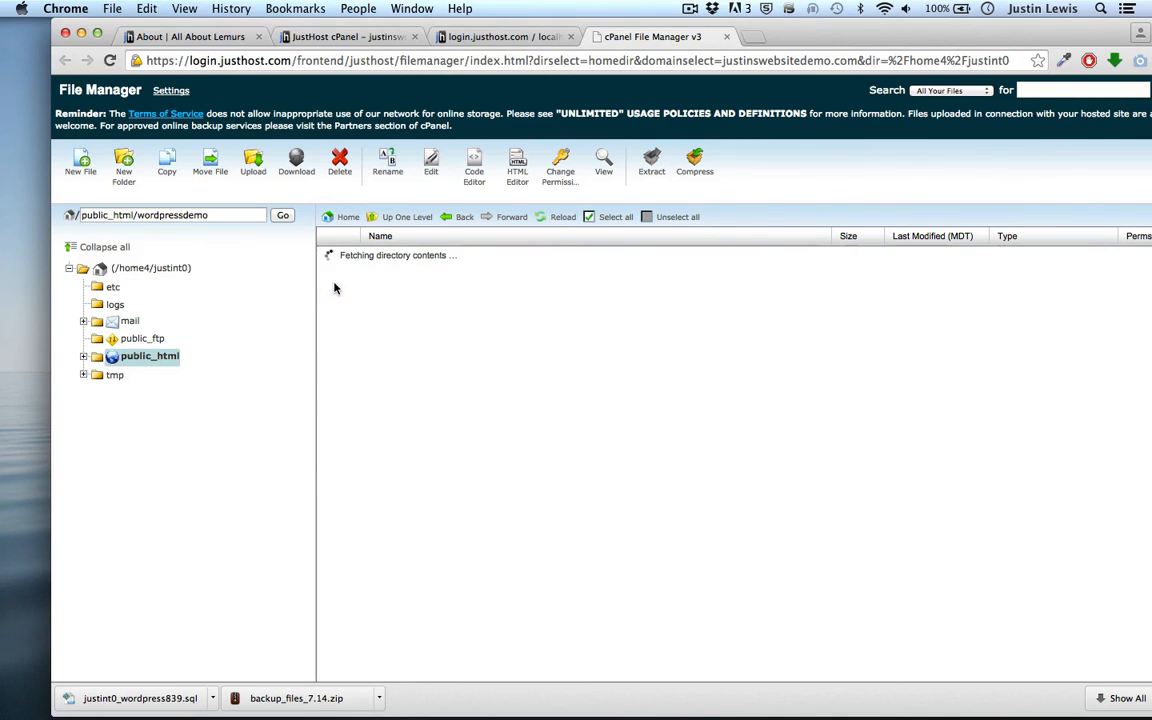